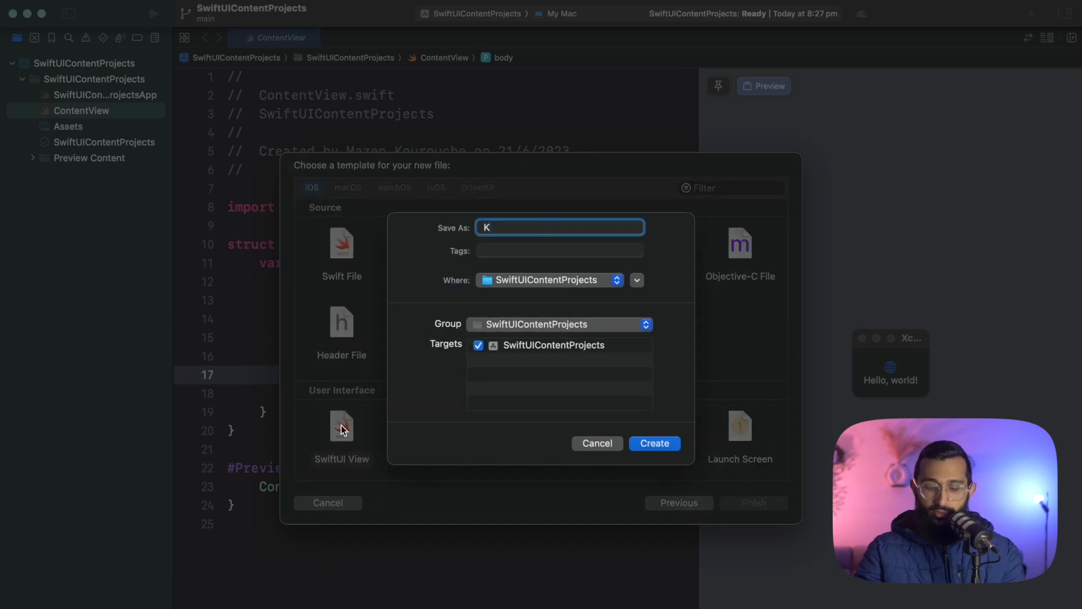
Create a SwiftUI View file named KeyframeAnimationView from the template sheet
type("eyframeAnimationVi")
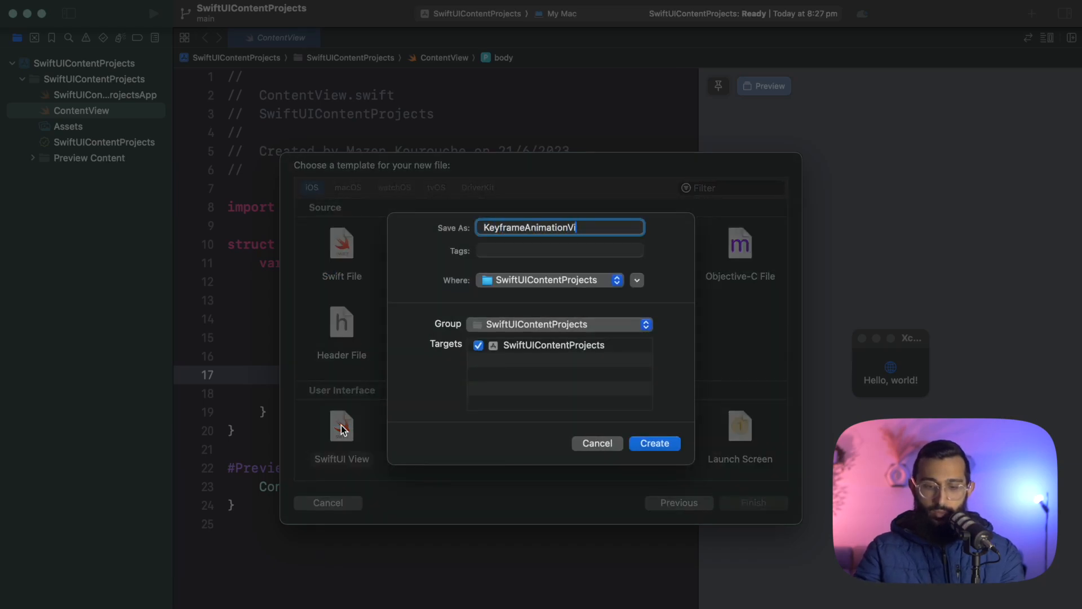
left_click(654, 443)
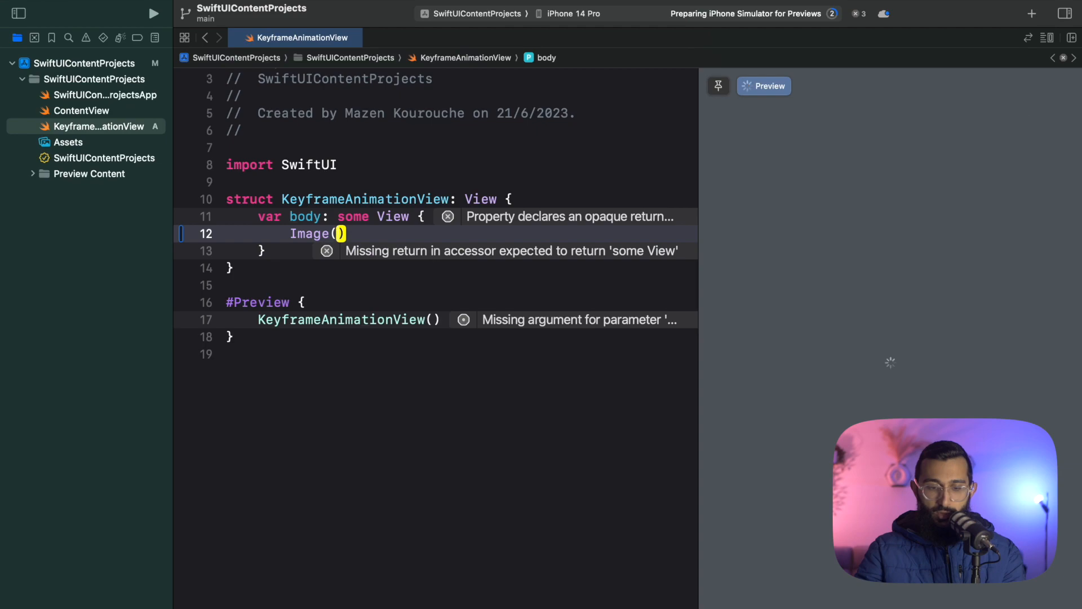
Add Image(systemName: "checkmark.circle.fill") with .resizable(), .foregroundStyle(.orange) and a 100×100 frame
type("sy")
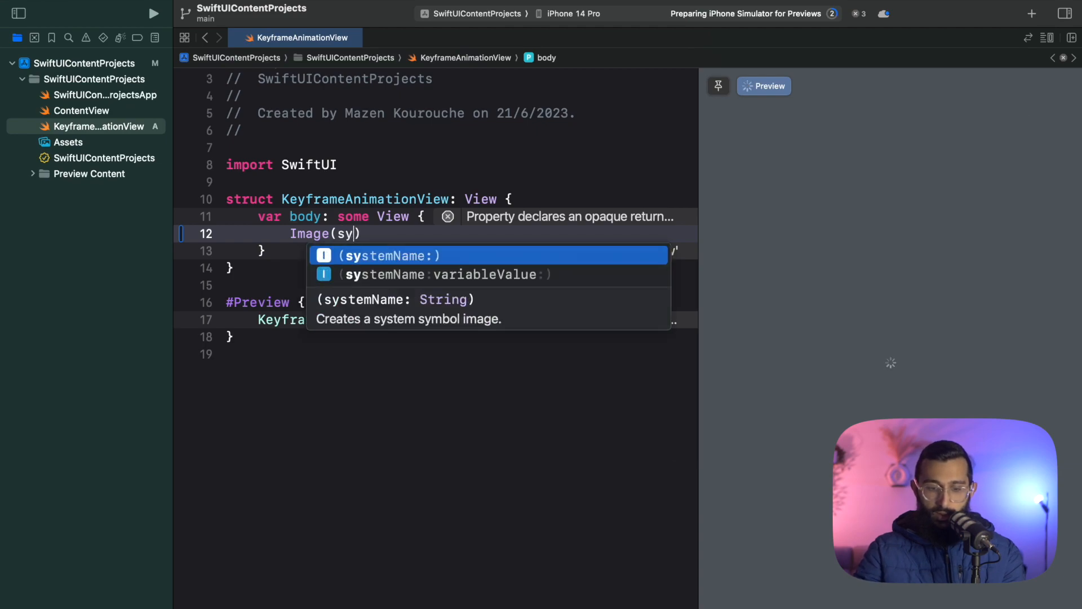
type("systemName: \"checkmark.circle.fill\"")
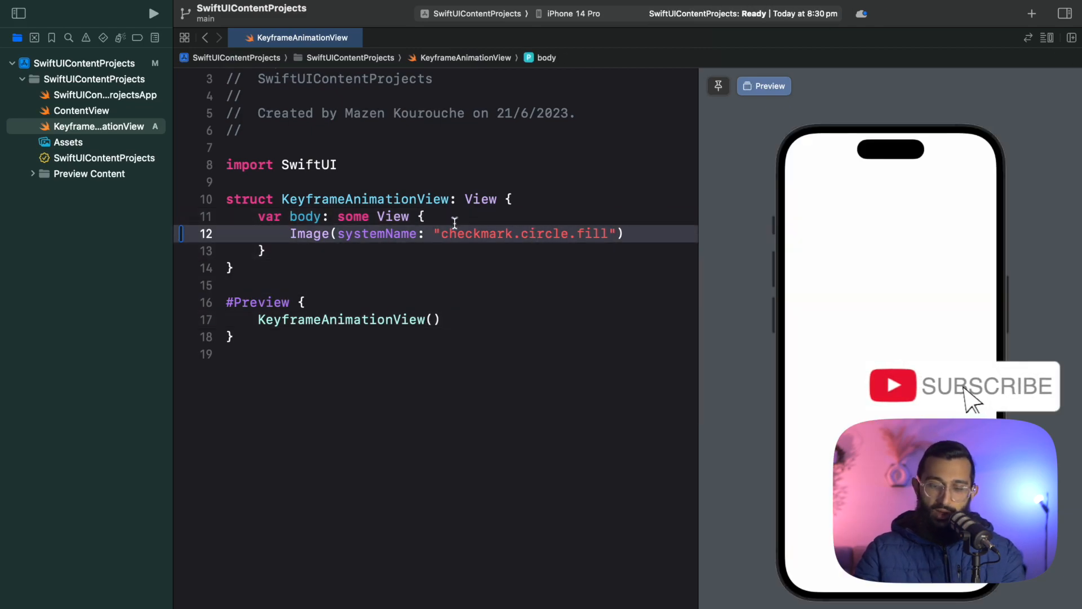
type(".")
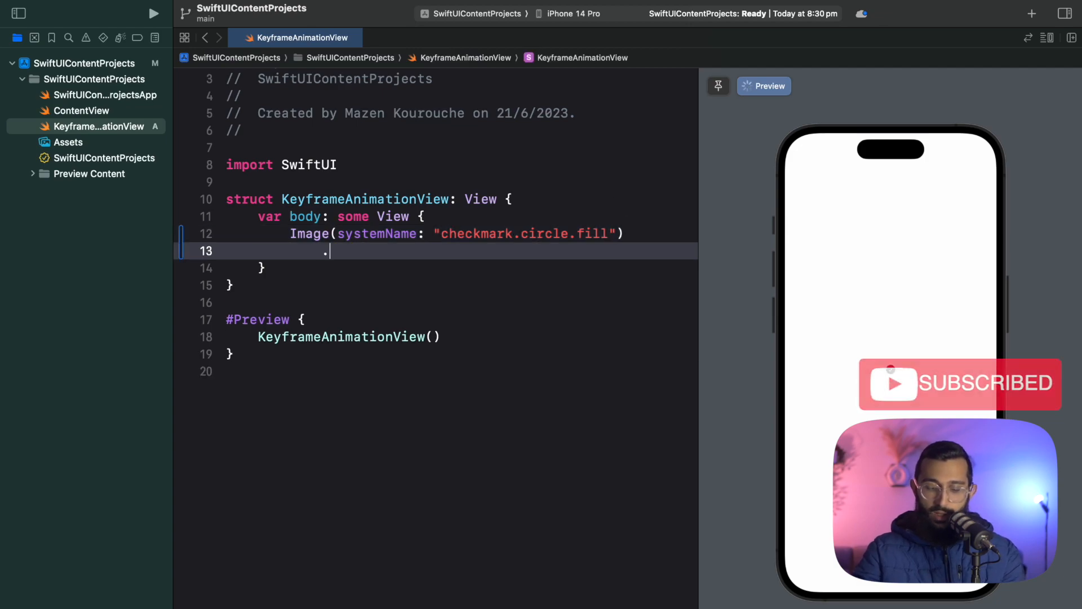
type("resizable()")
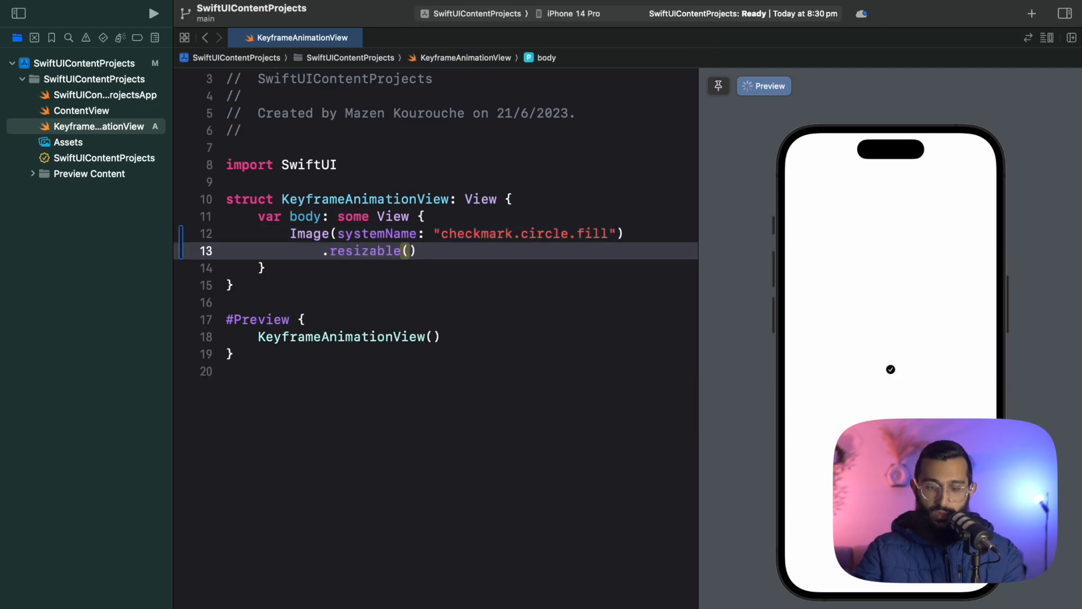
type(".foregroundStyle(.orange")
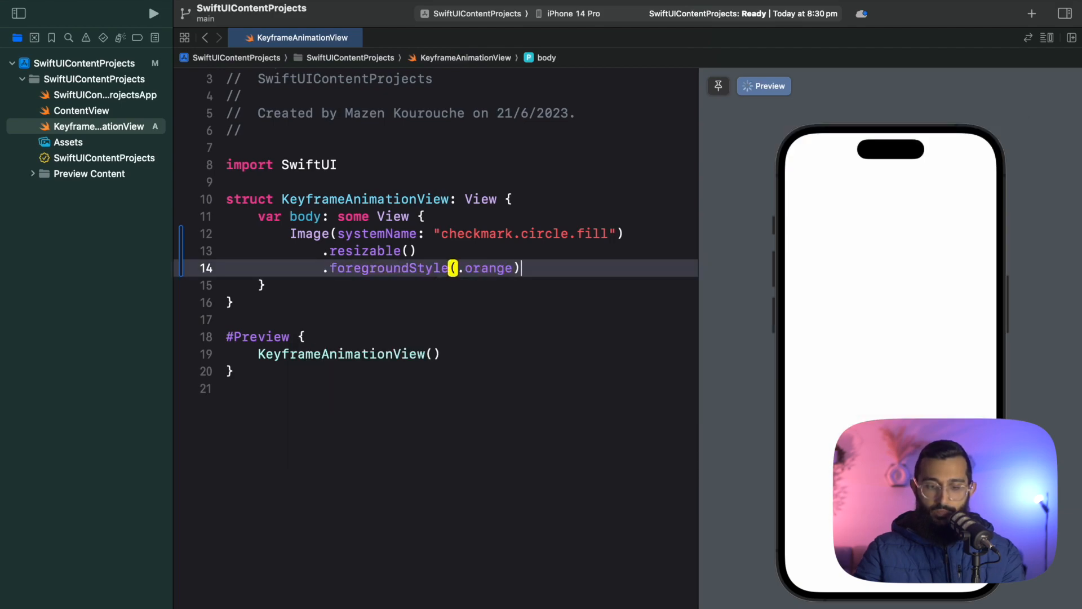
type(".")
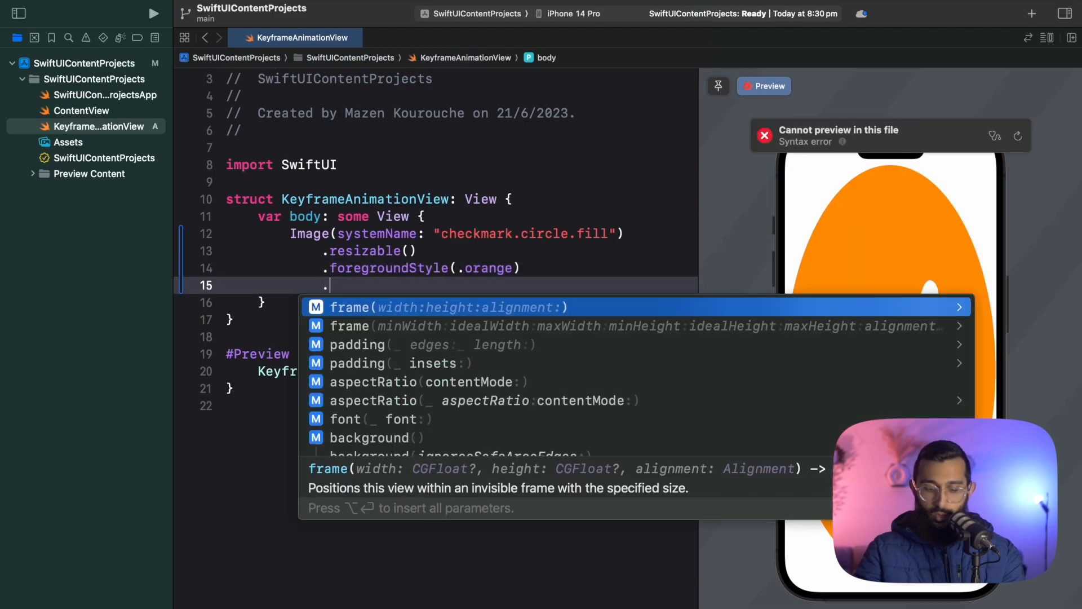
type("fr")
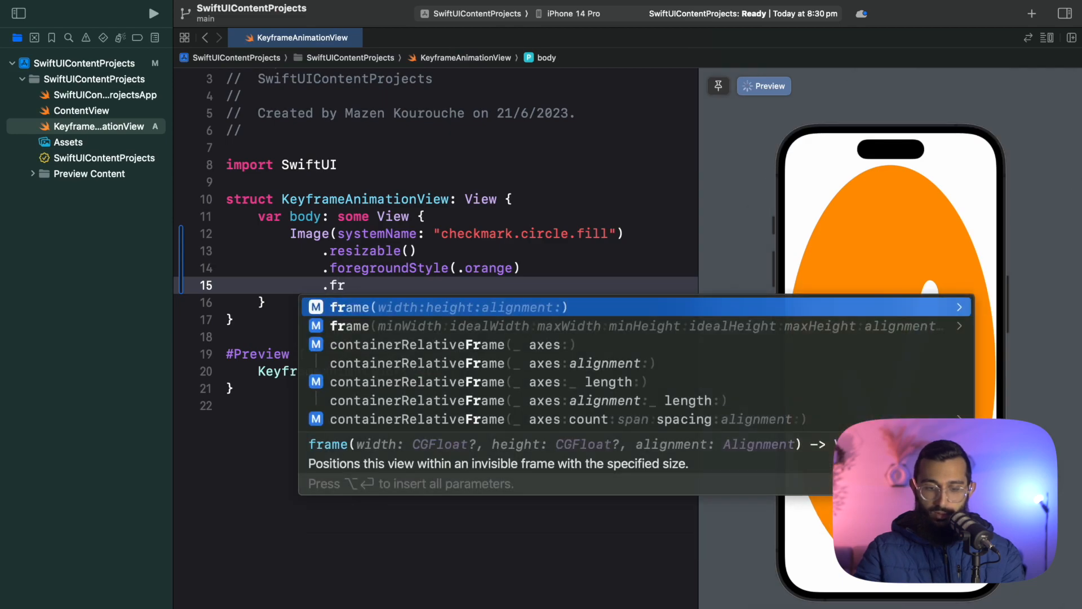
type("width: 100, height: 100)")
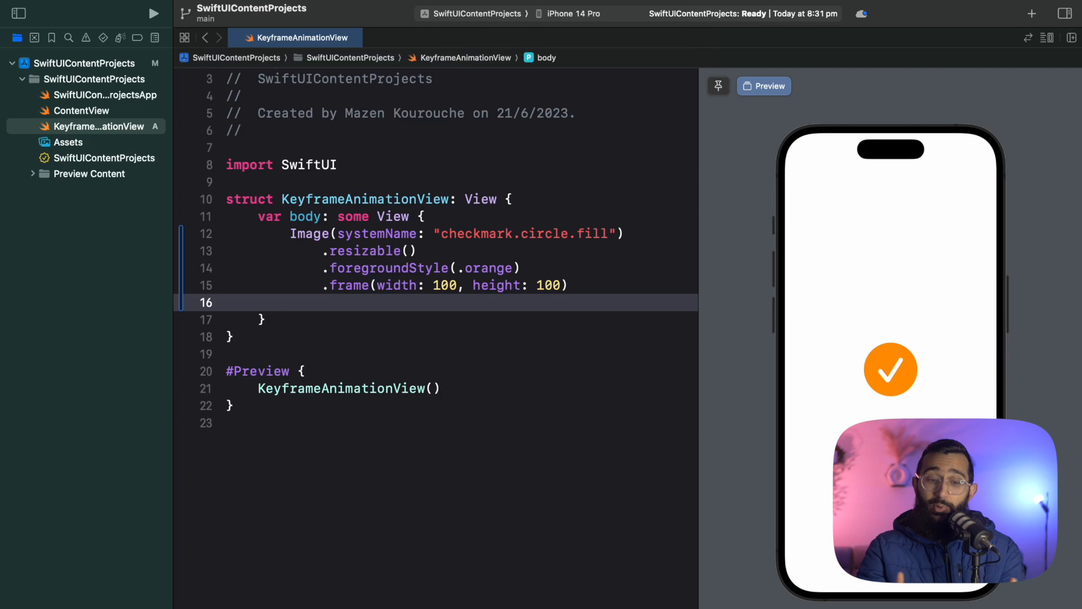
left_click(290, 302)
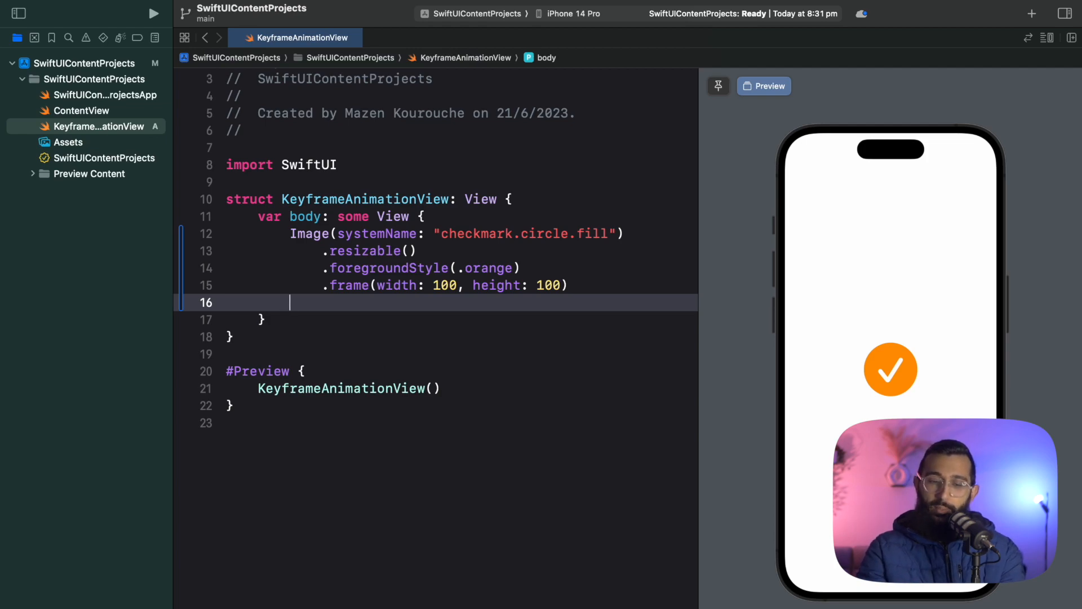
mouse_move(501, 385)
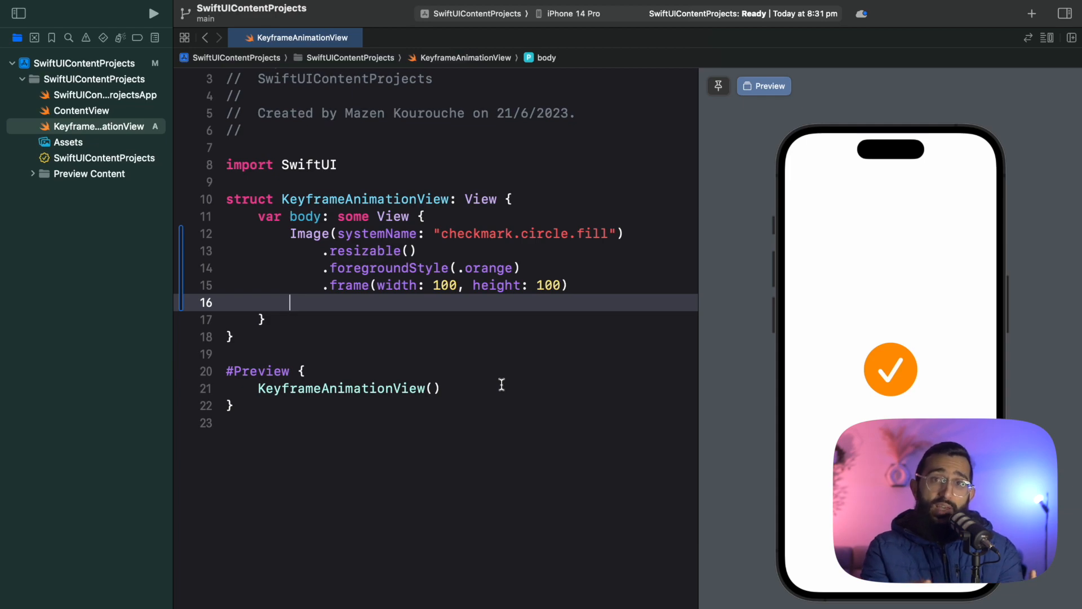
Declare struct AnimationProperties with var yTranslation = 0.0 and var verticalStretch = 1.0
type("str")
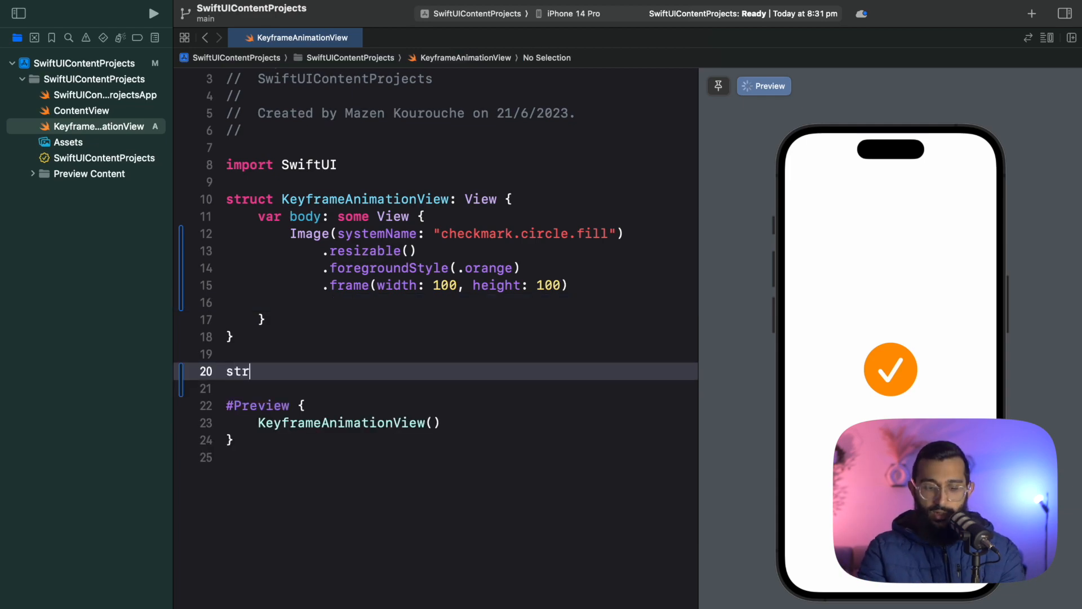
type("uct AnimationP")
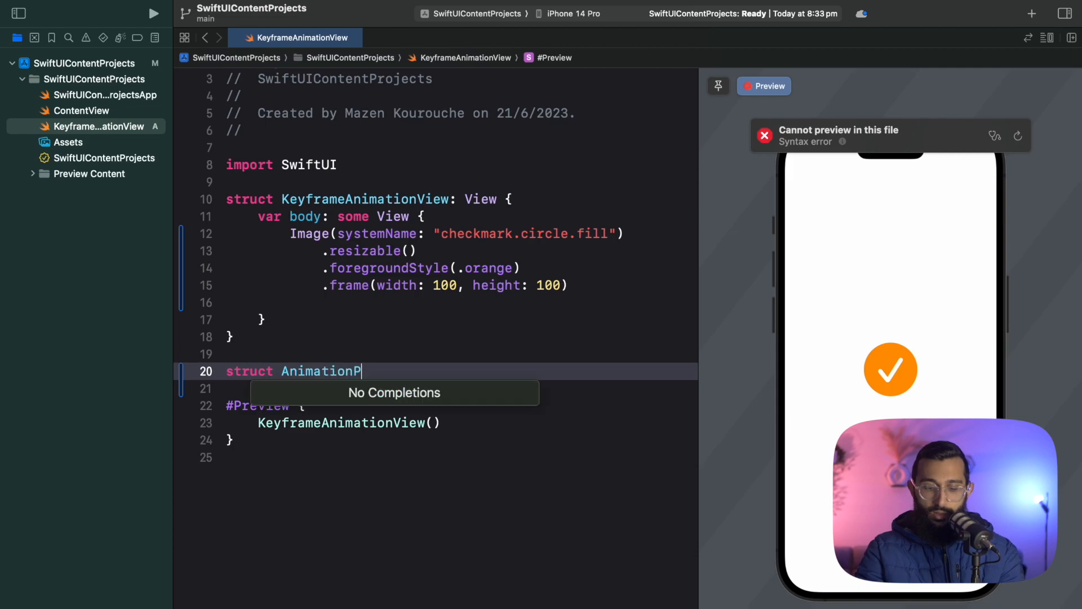
type("roperties {")
left_click(459, 388)
type("var yTransla")
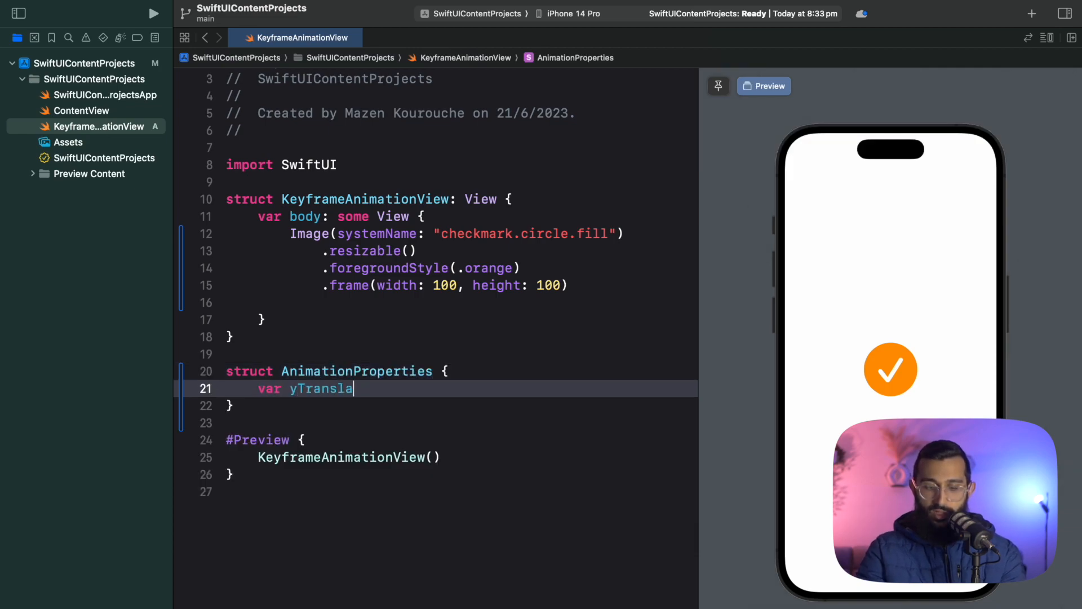
type("tion = 0.0")
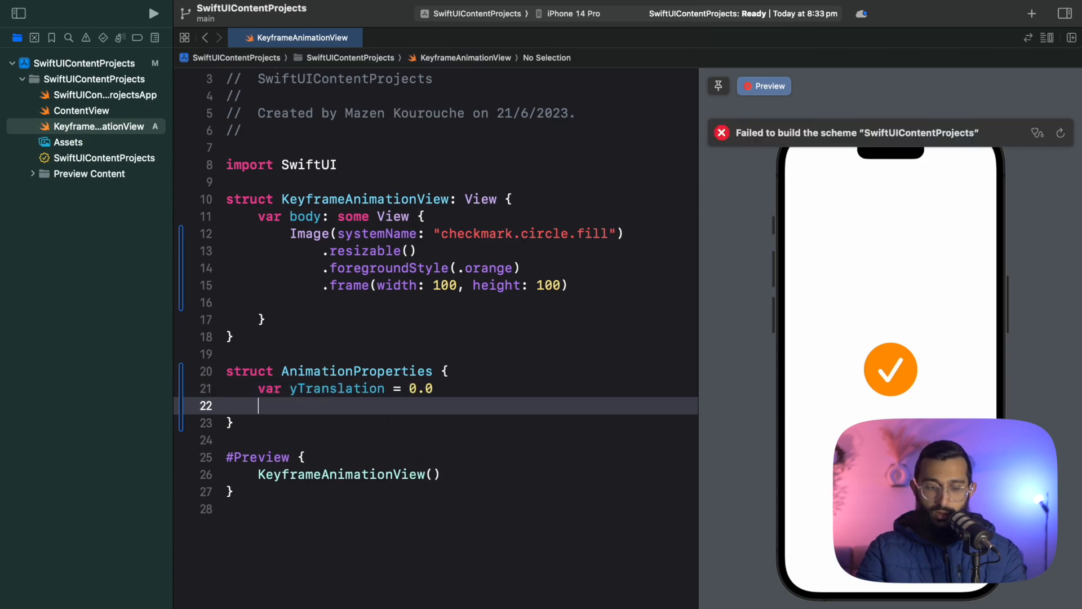
type("var")
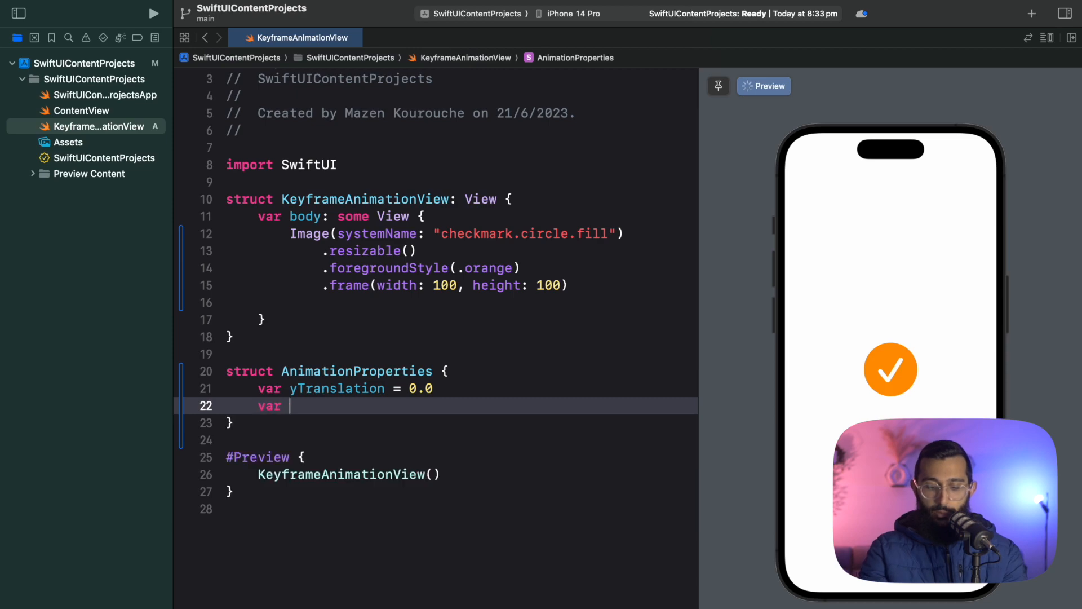
type("verticl")
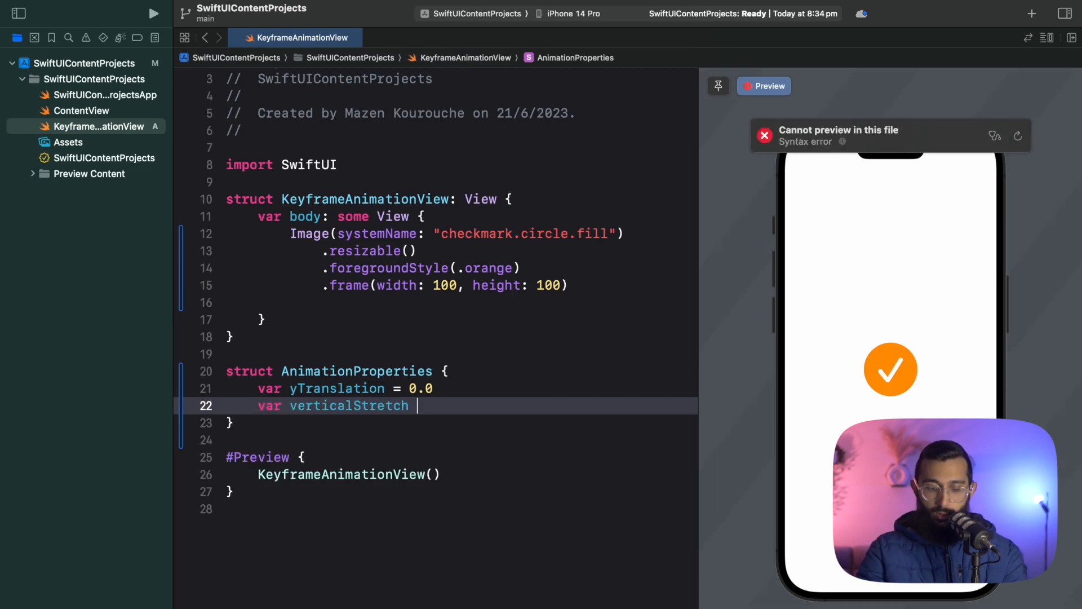
type("= 1.0")
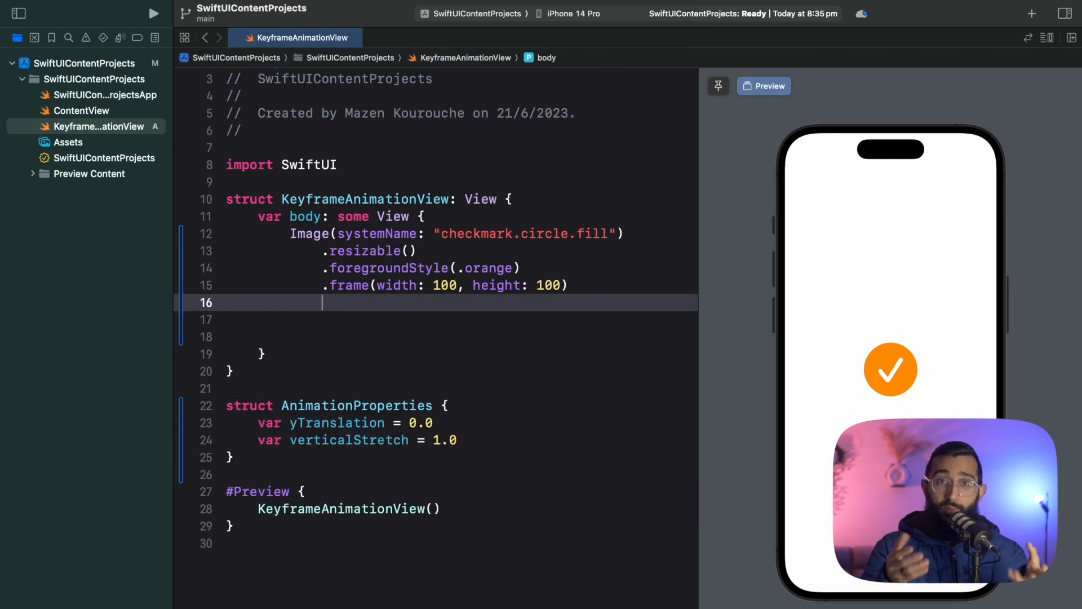
Add .keyframeAnimator(initialValue: AnimationProperties(), repeating: true) with content, value and empty keyframes placeholders
type(".keyf")
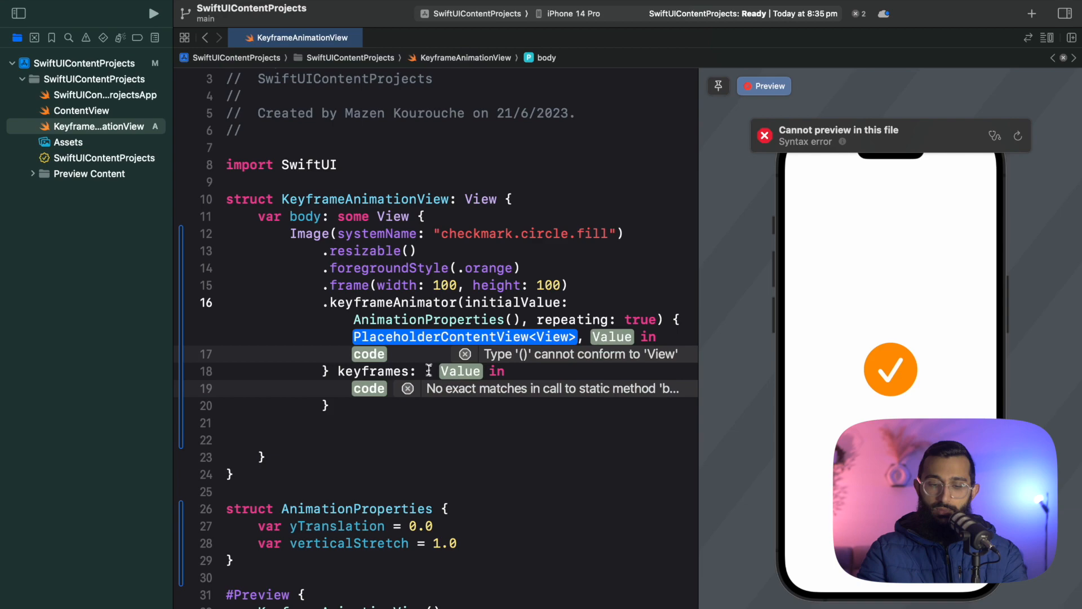
type("content")
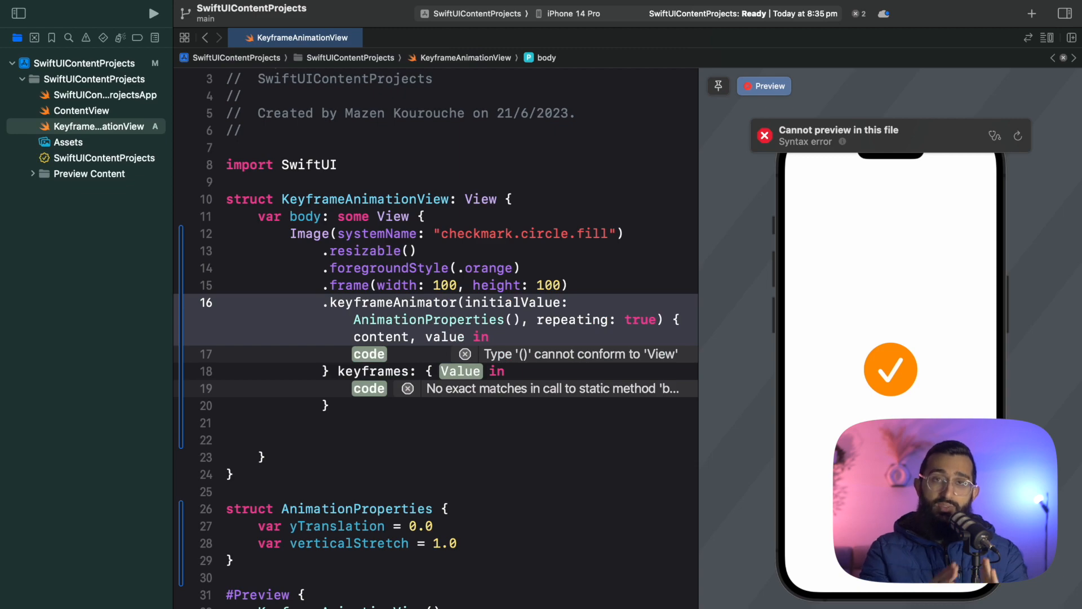
left_click(468, 337)
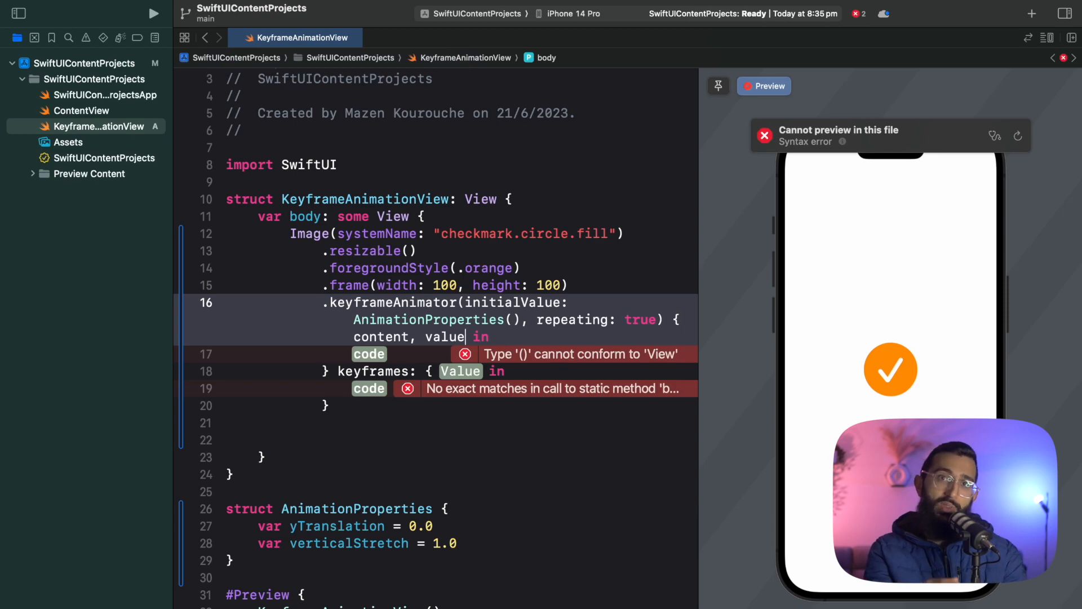
key("backspace")
type("_")
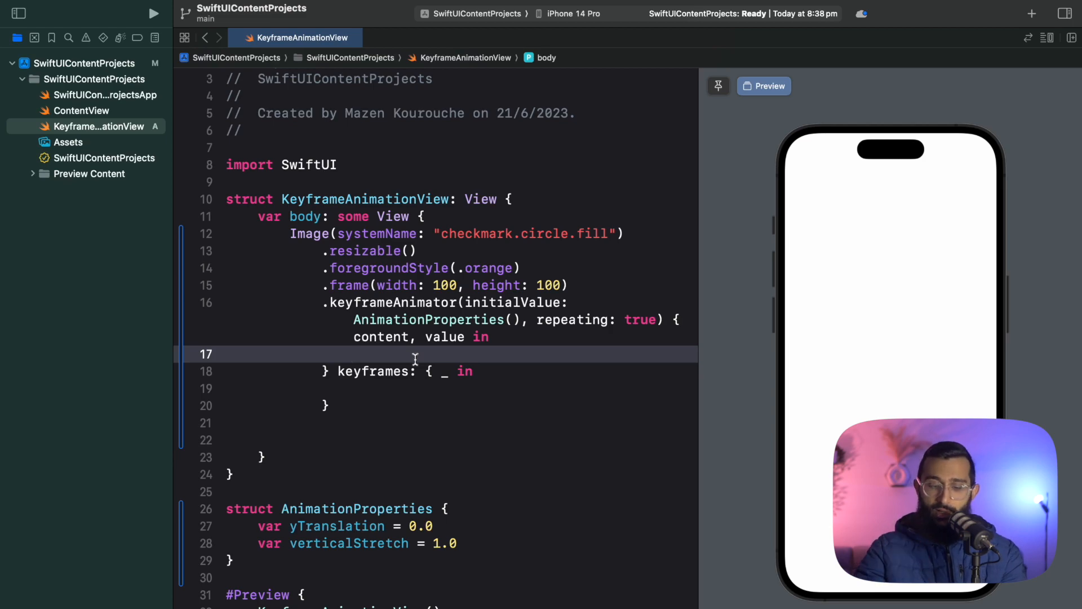
Apply .scaleEffect(y: value.verticalStretch, anchor: .bottom), then .offset(y: value.yTranslation) to content
type("content.")
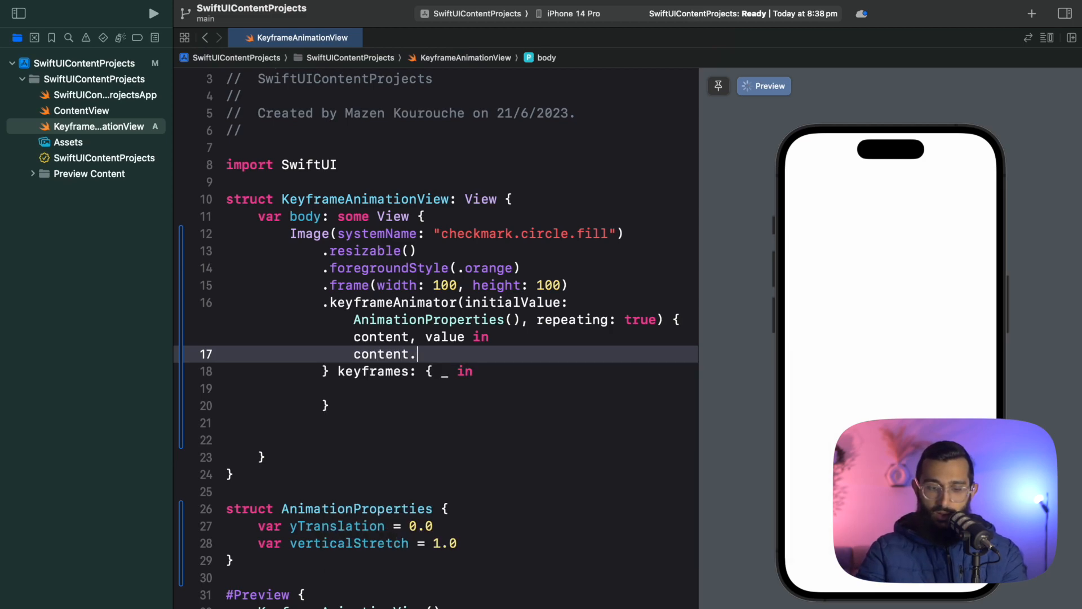
type(".scale")
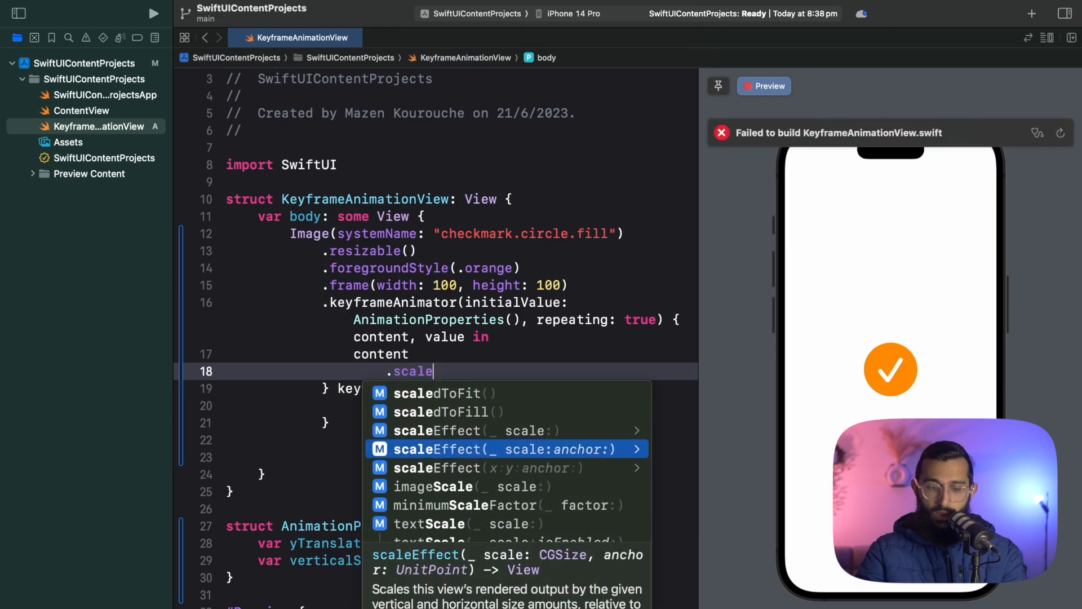
type("y: 1.0)")
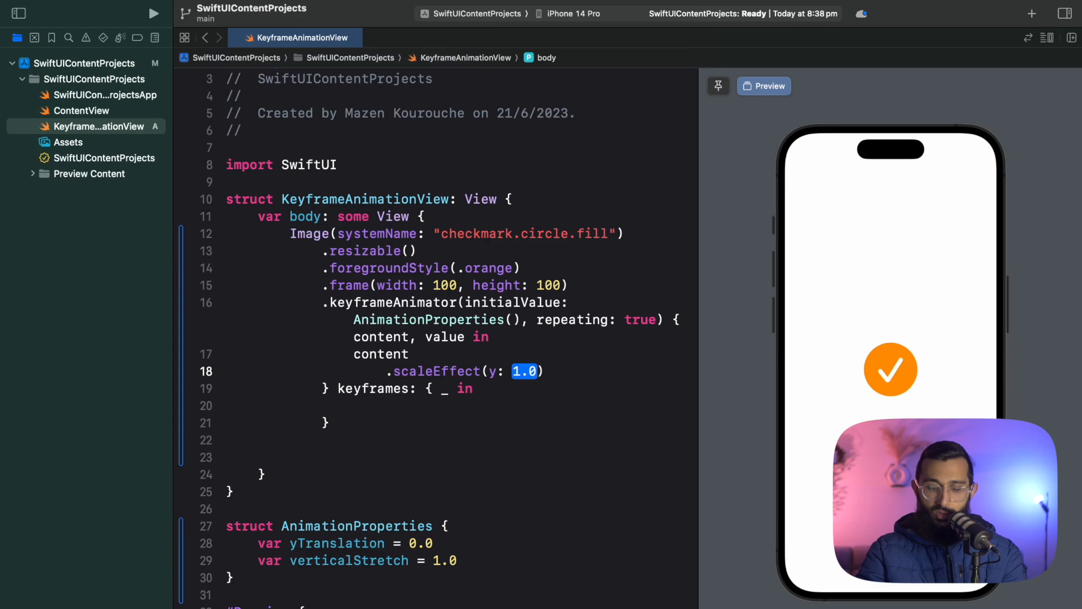
type("value")
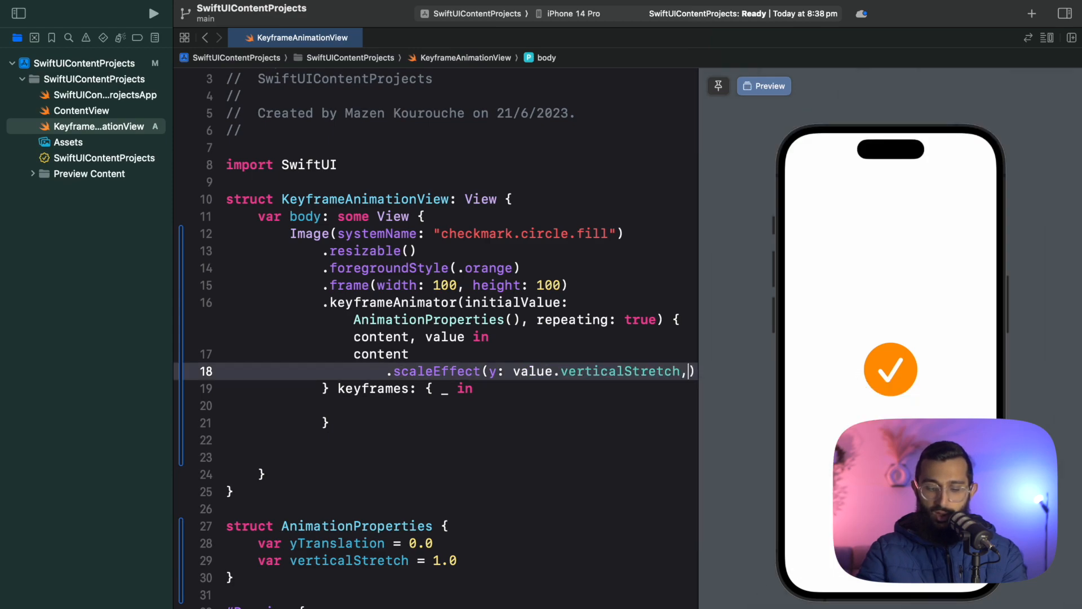
type("anchor: .bottom")
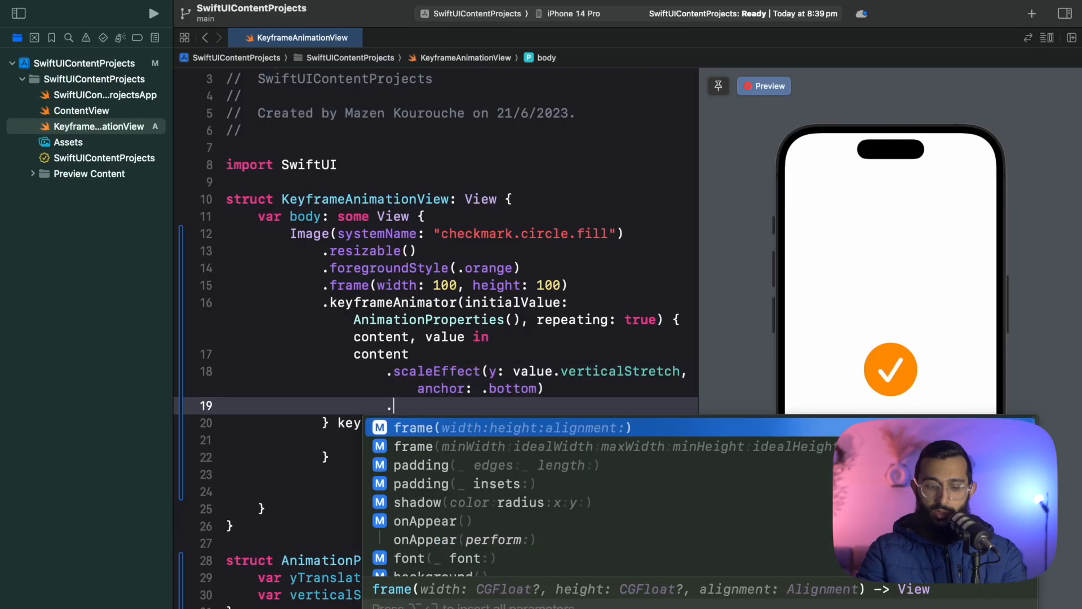
type("offy")
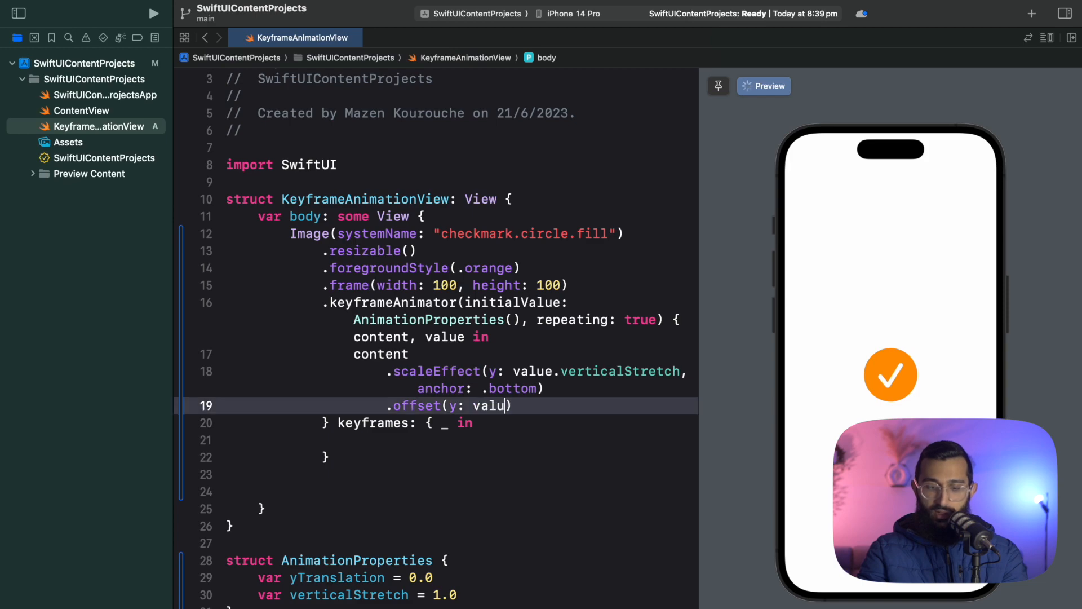
type("e.yTranslation")
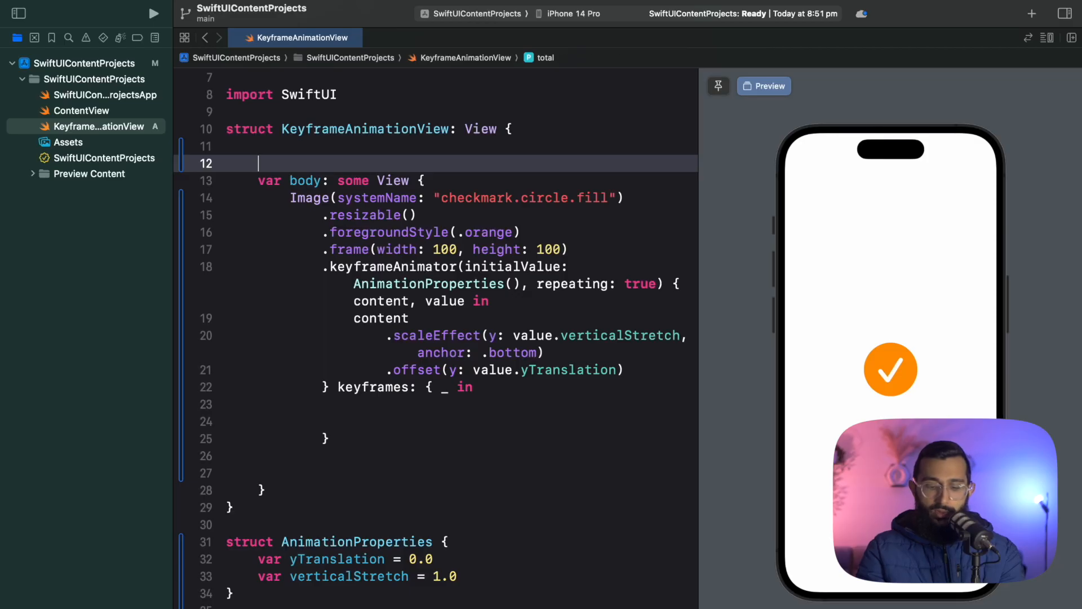
Declare let totalDuration = 2.0 and add KeyframeTrack(\.verticalStretch) in the keyframes closure
type("let total")
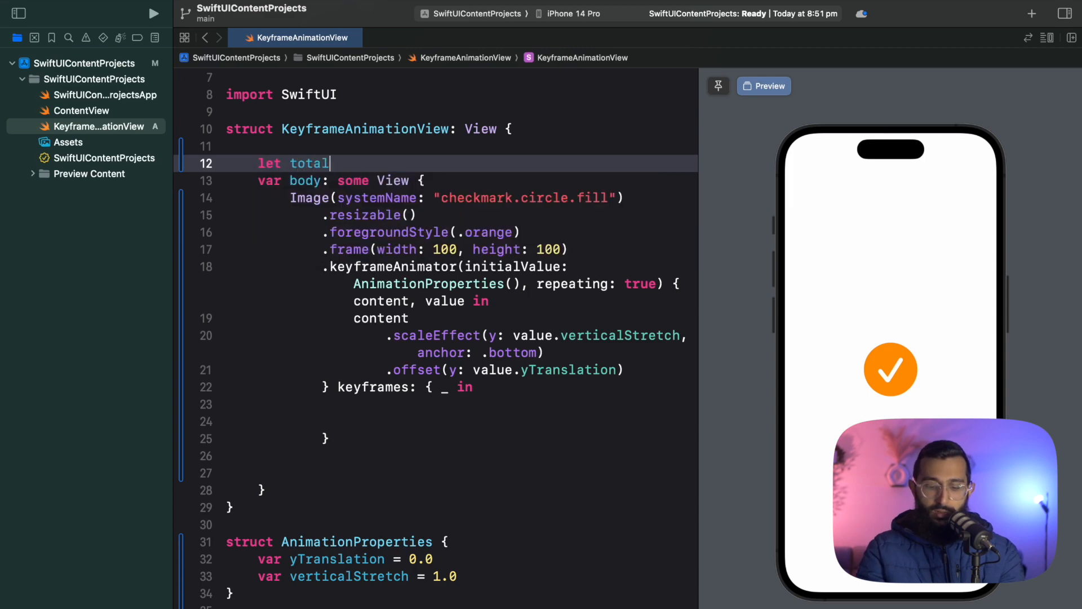
type("Duration =")
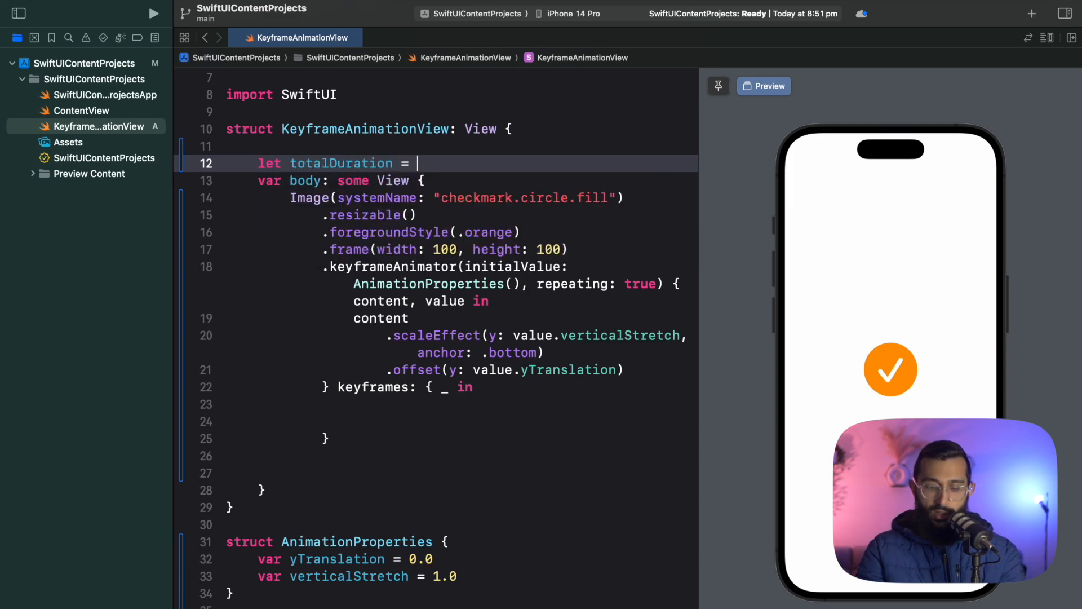
type("2.0")
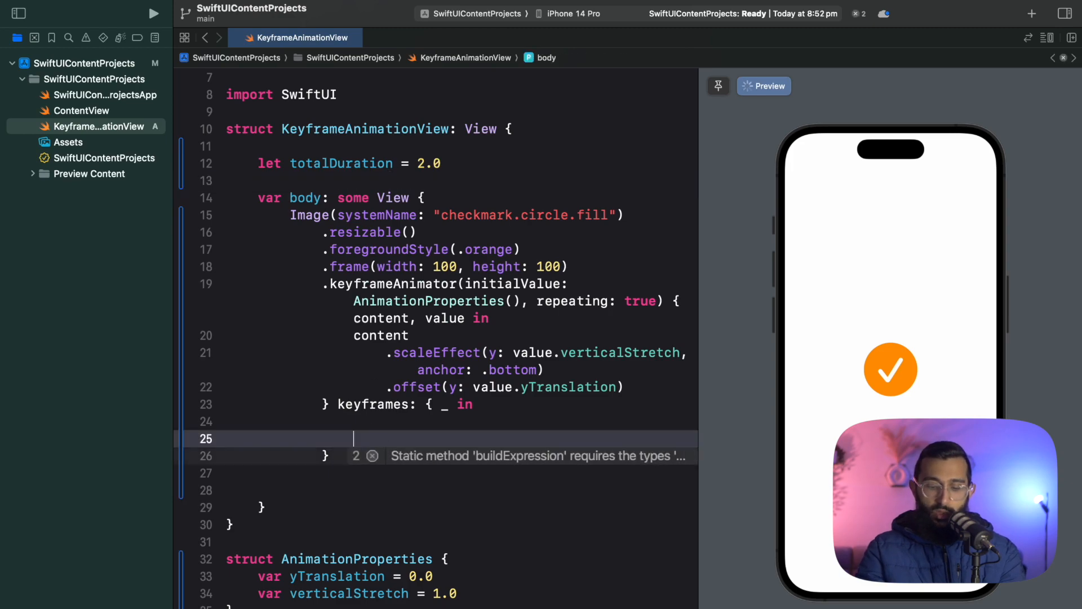
type("KeyframeTrack(\\., content:")
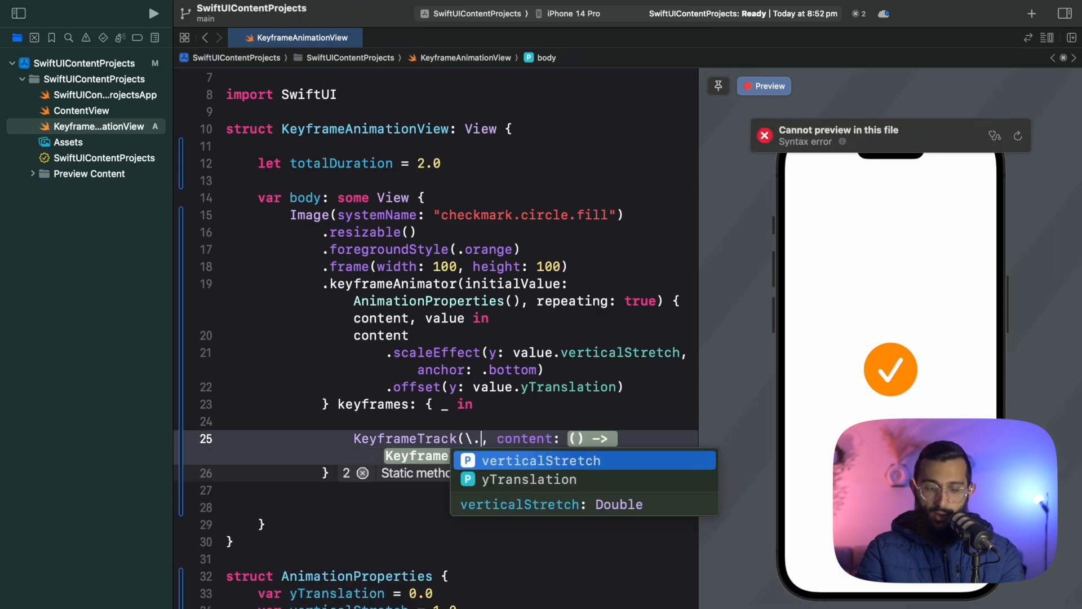
key("Down")
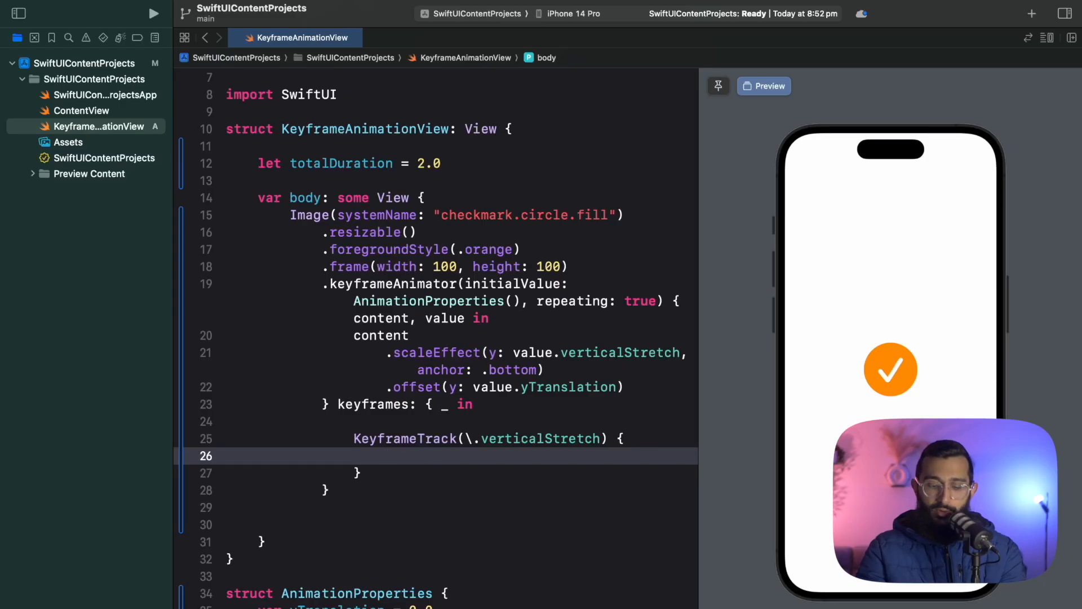
Add SpringKeyframe(0.6) and CubicKeyframe(1), each lasting totalDuration * 0.15
type("Sprin")
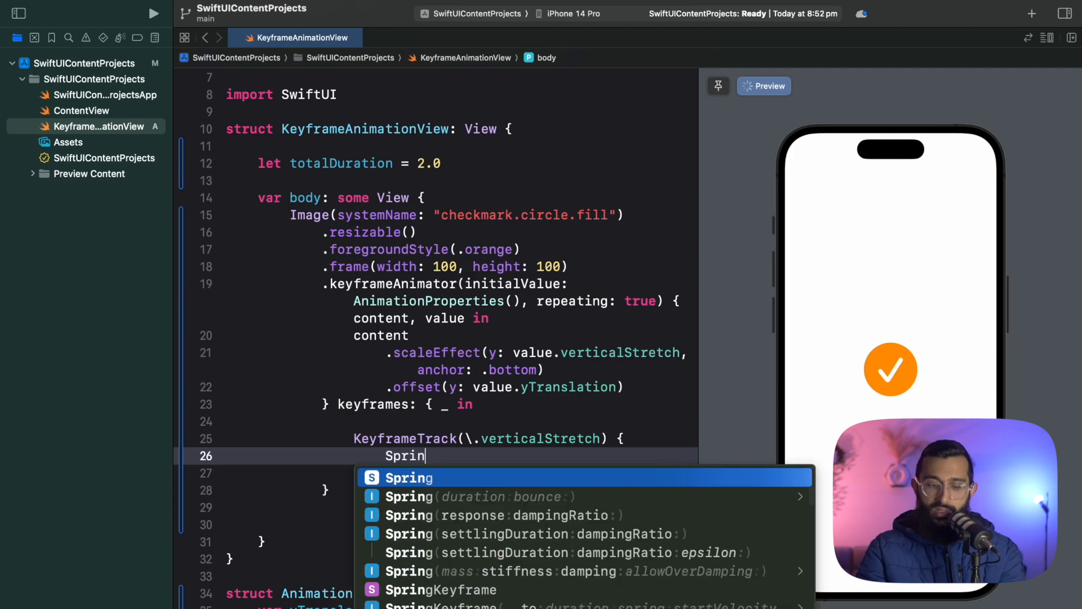
key("Down")
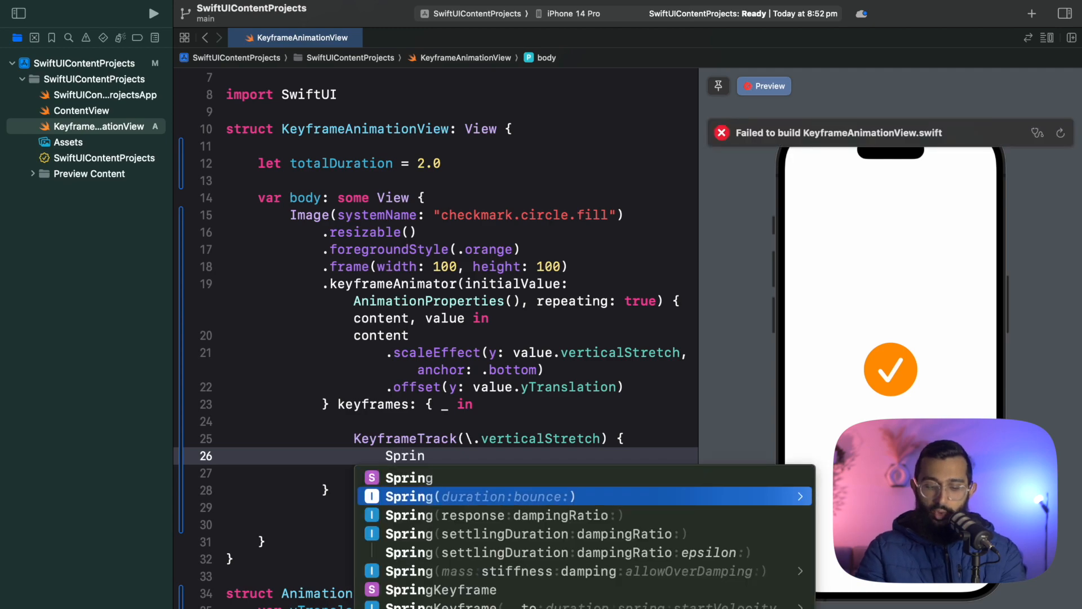
type("key")
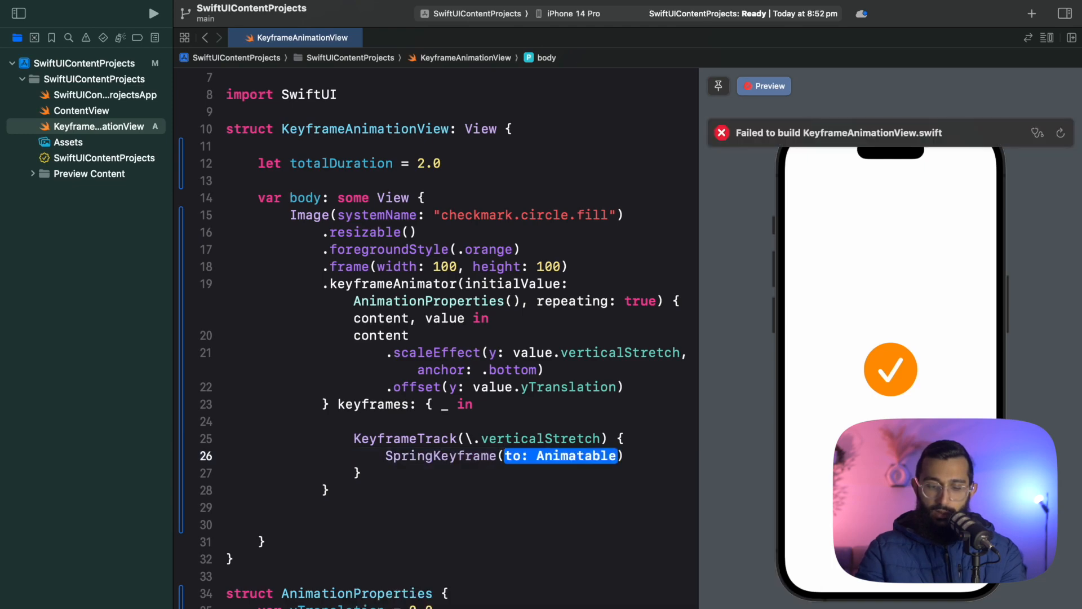
type("0.6, duration: totalDuration *")
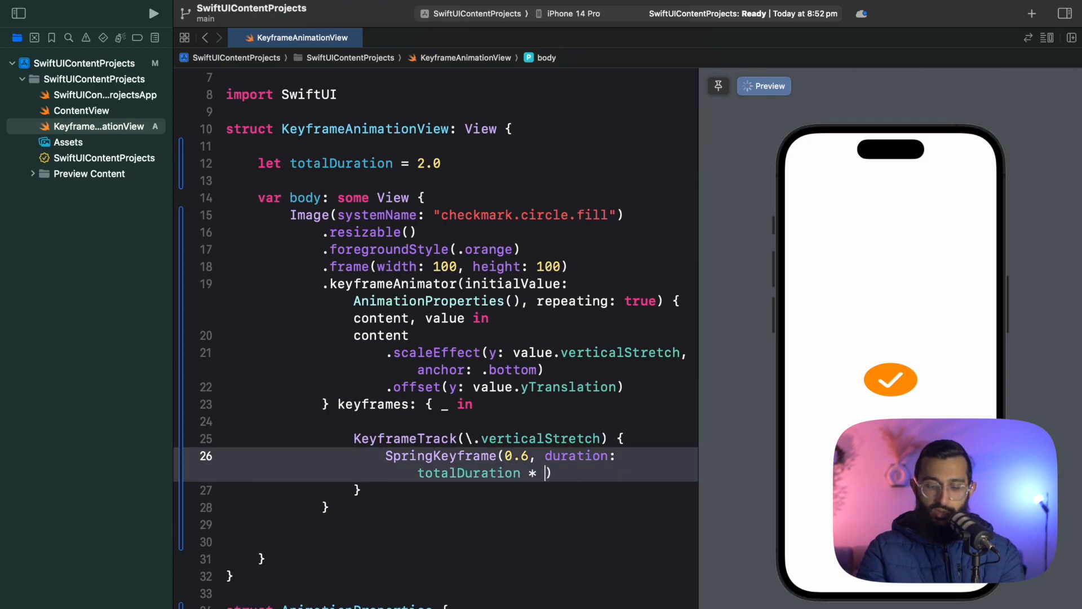
type("0.15")
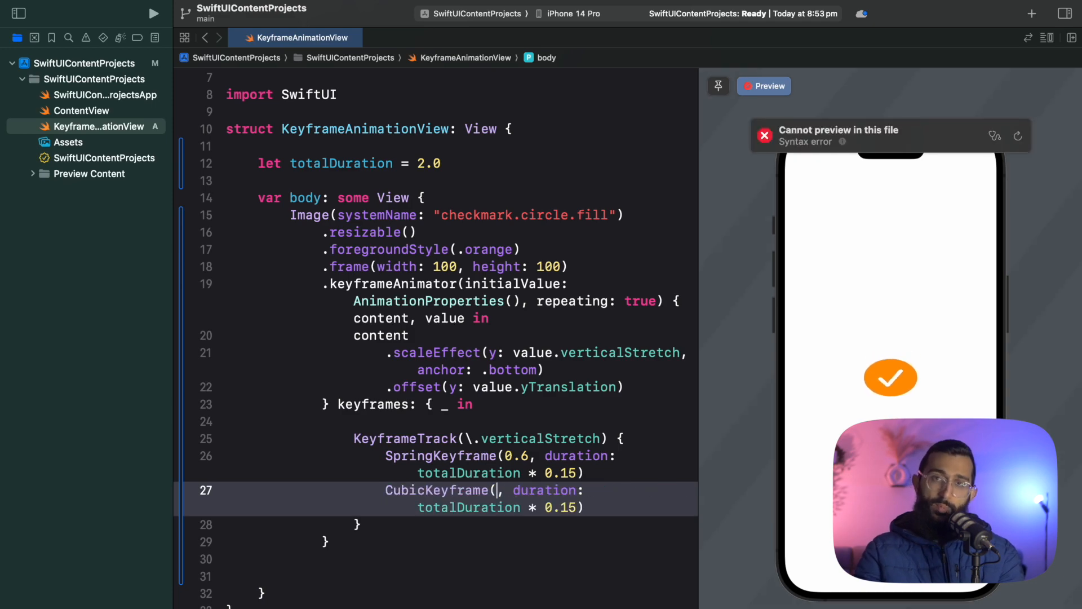
type("1")
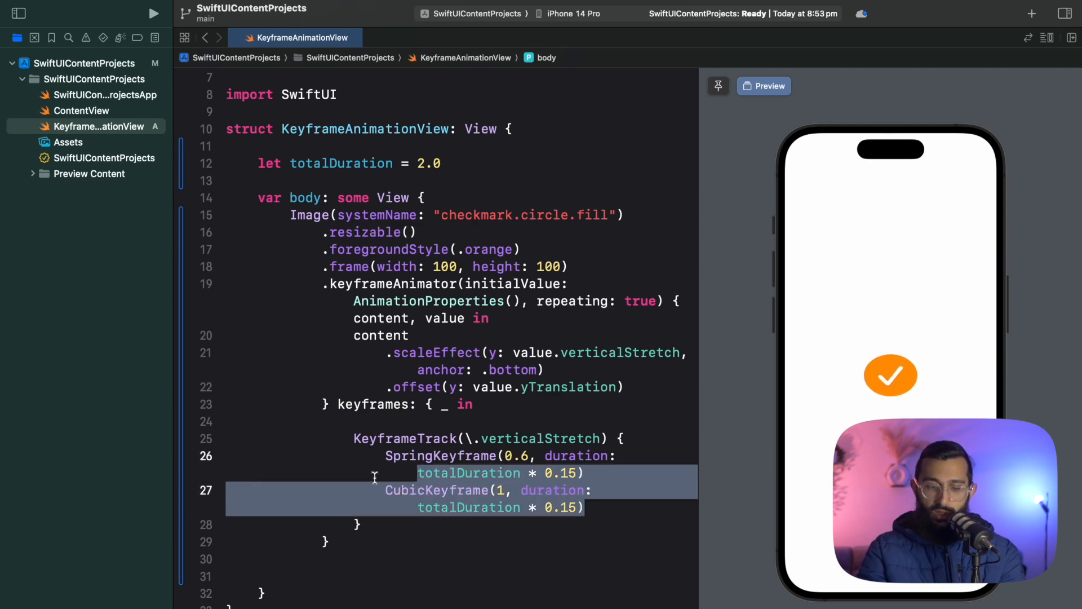
Add CubicKeyframe(1.2, 40%), CubicKeyframe(1.1, 15%) and SpringKeyframe(1, 15%) to the verticalStretch track
type("CubicKeyframe(1, duration: totalDuration * 0.15)")
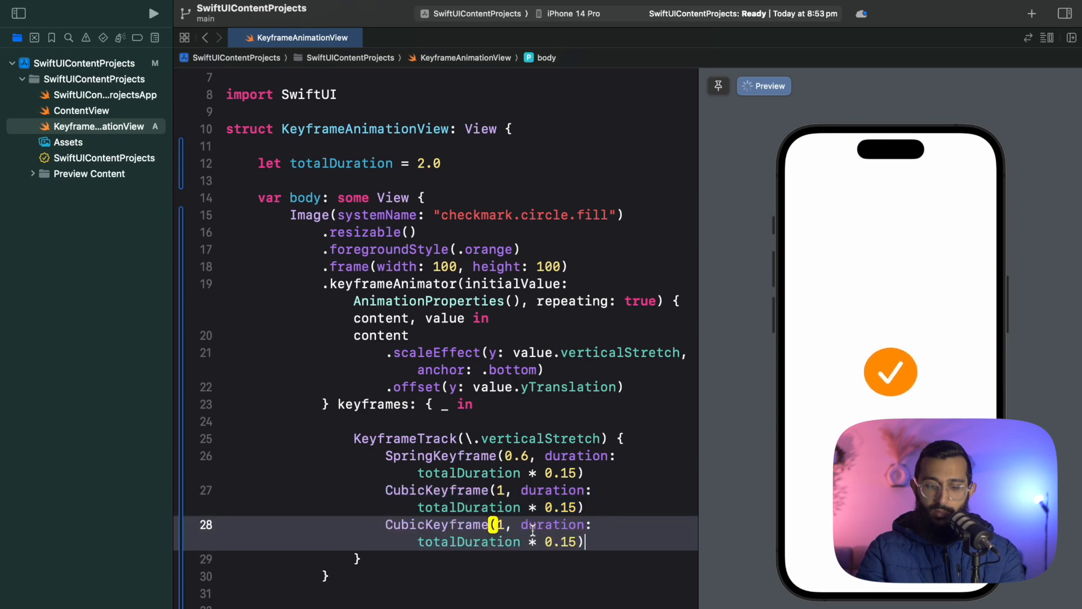
type(".2")
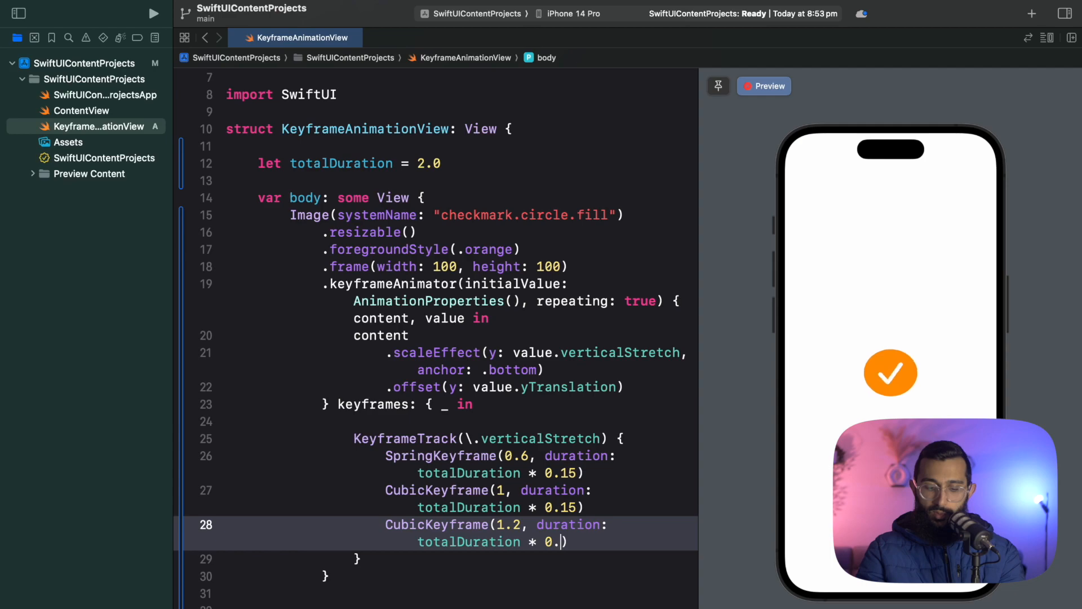
type("3")
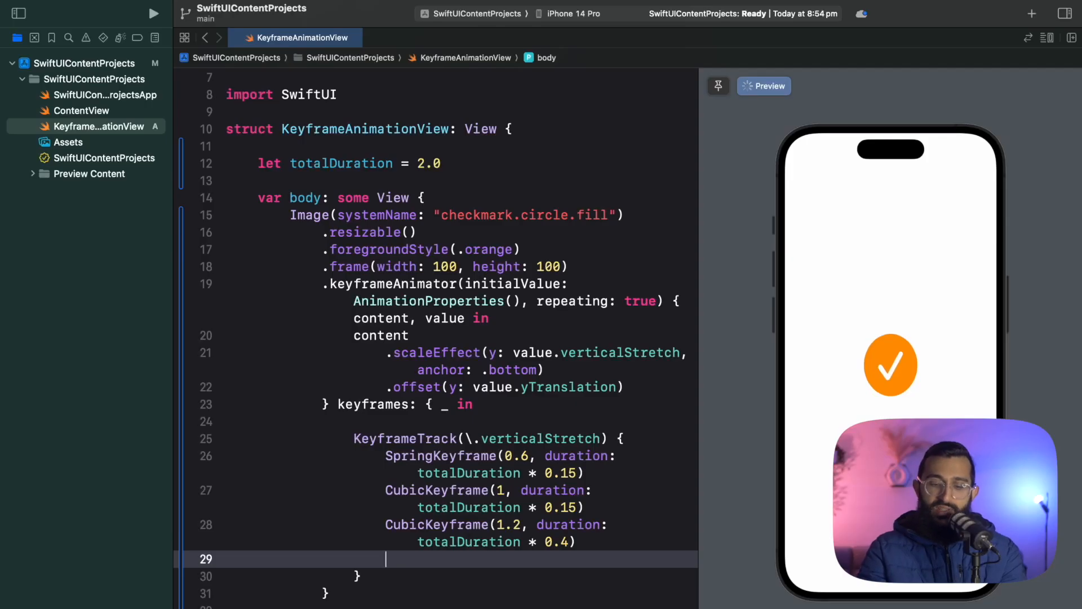
type("CubicKeyframe(1, duration: totalDuration * 0.15)")
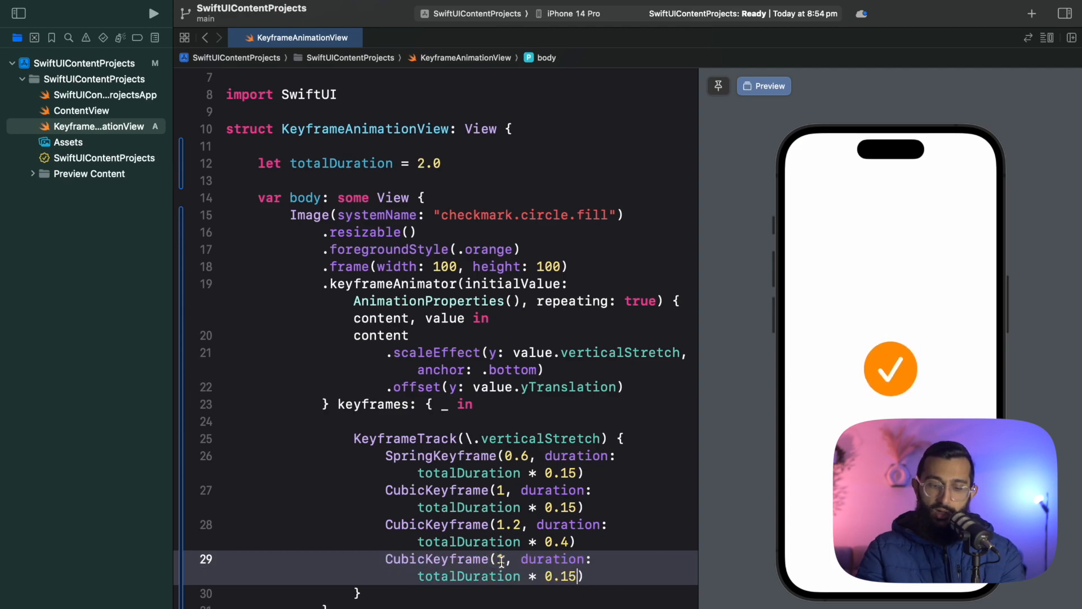
type(".1")
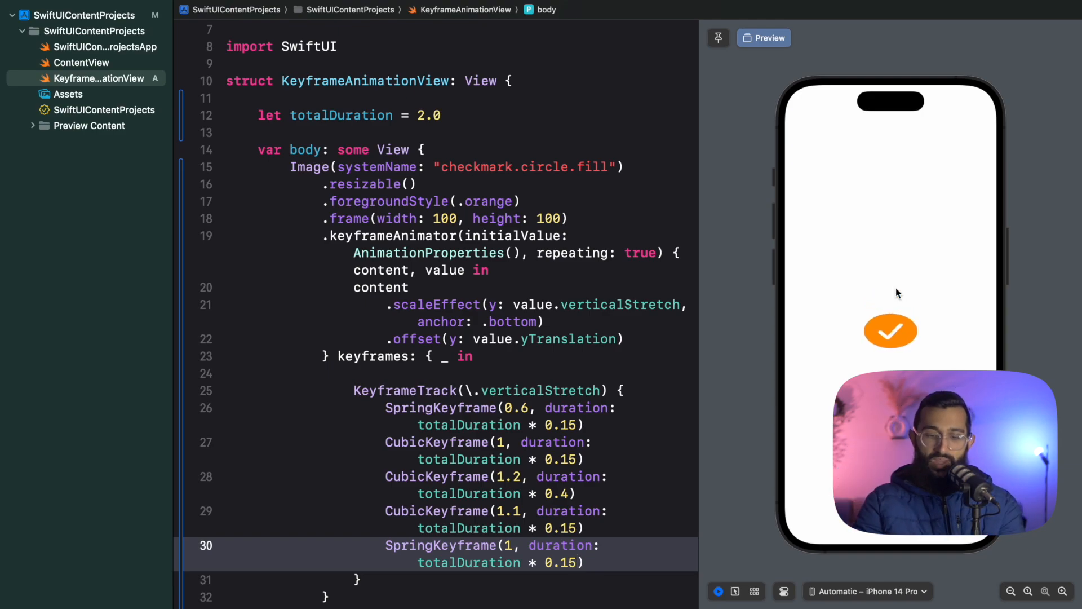
Add KeyframeTrack(\.yTranslation) with CubicKeyframes to 0 (10%), -100 (30%) and -100 (30%)
scroll("down", 3)
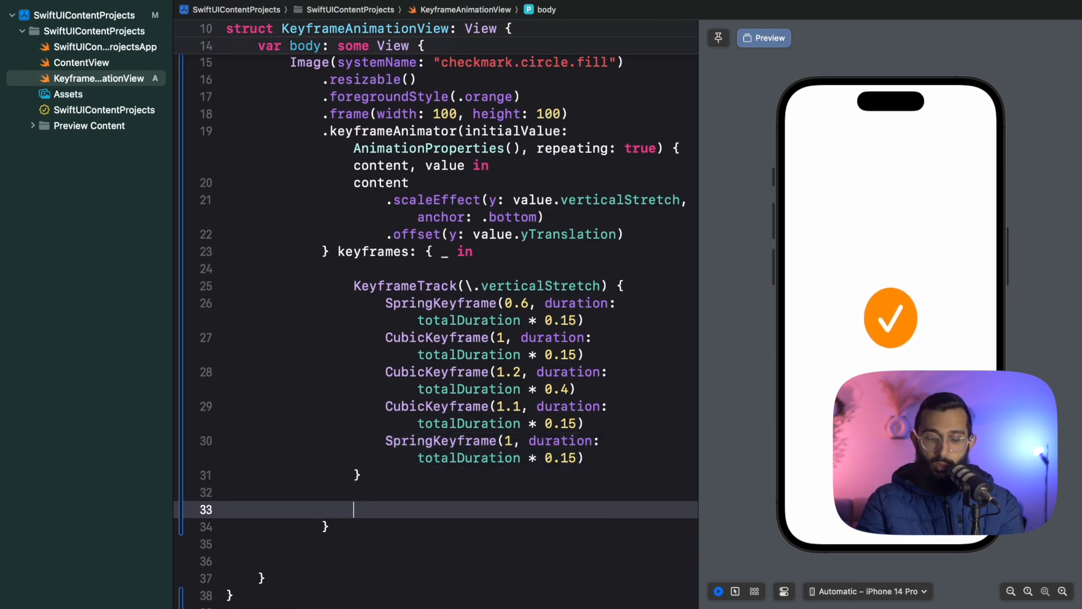
type("Key")
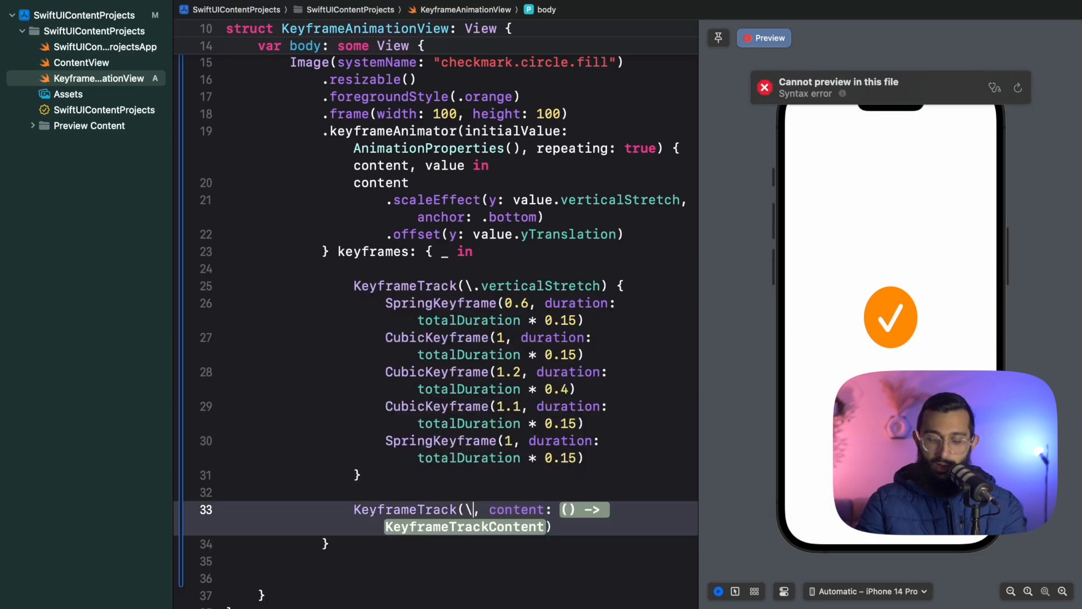
type("yTranslation) {")
type("CubicKeyframe(0, duration: totalDuration * 0.1")
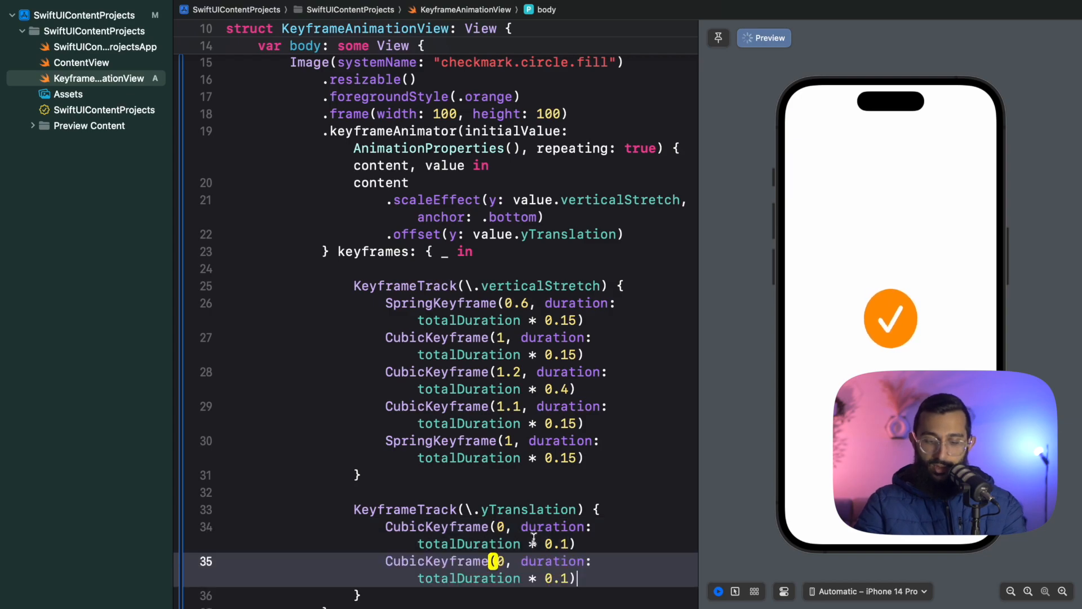
type("-100")
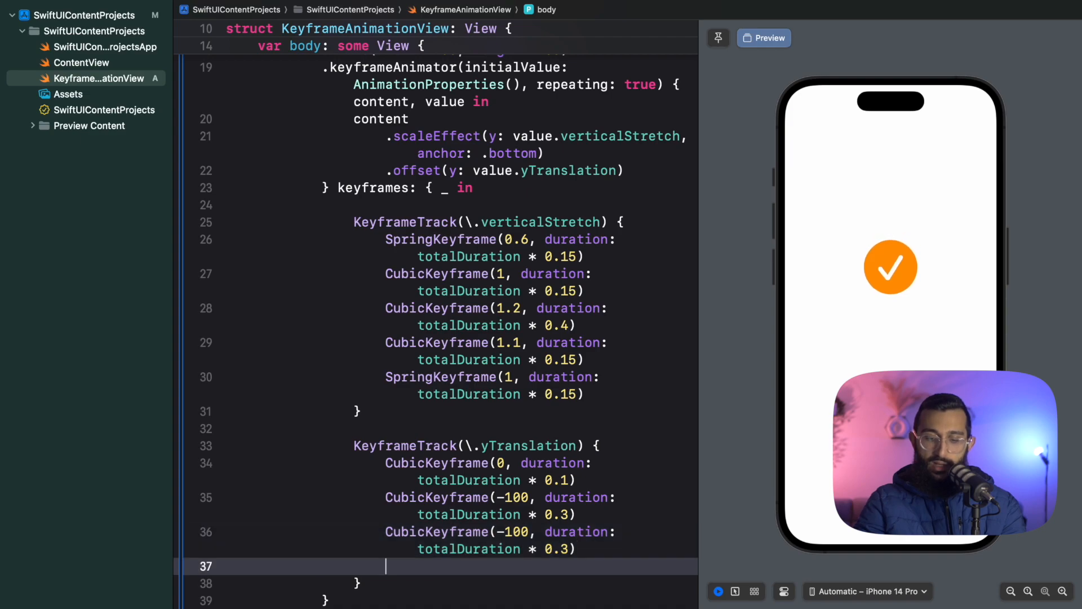
type("CubicKeyframe(-100, duration:")
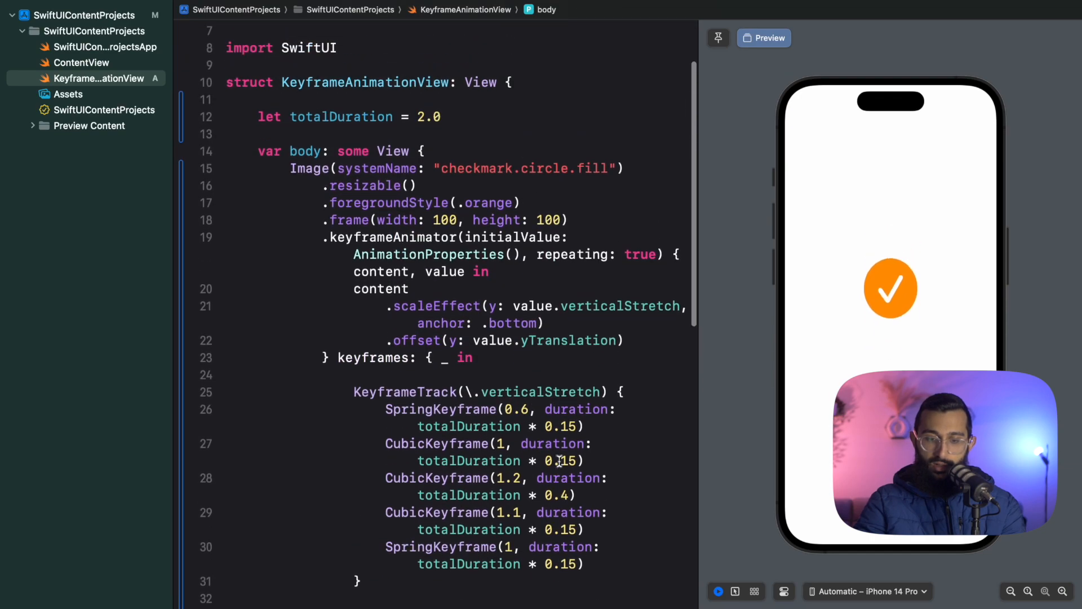
Edit the totalDuration literal from 2.0 to 5.0, then begin retyping it starting with 0
scroll("down", 3)
type("5")
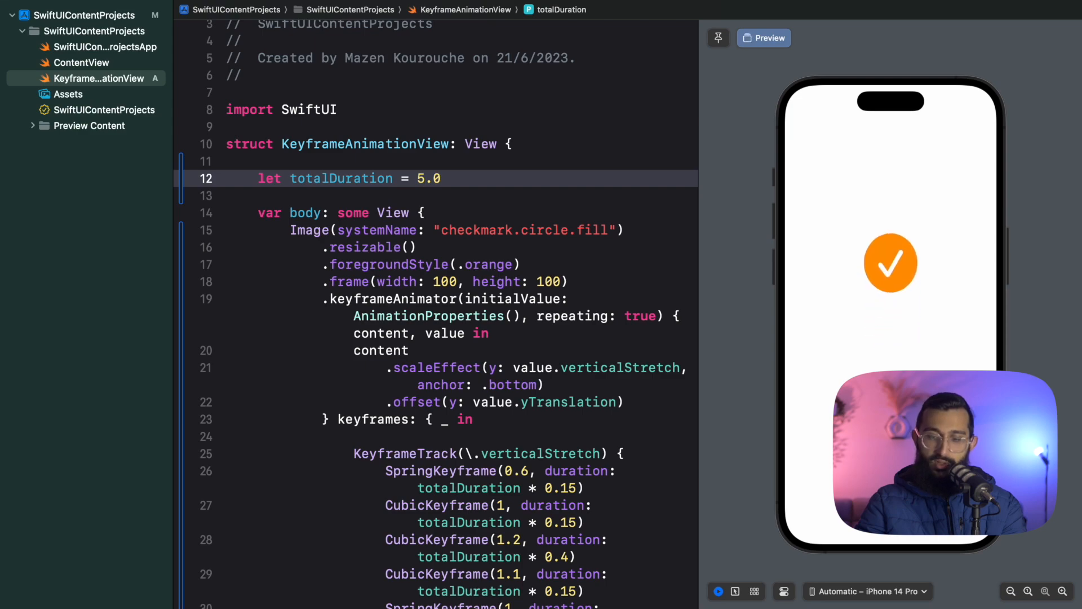
left_click(424, 178)
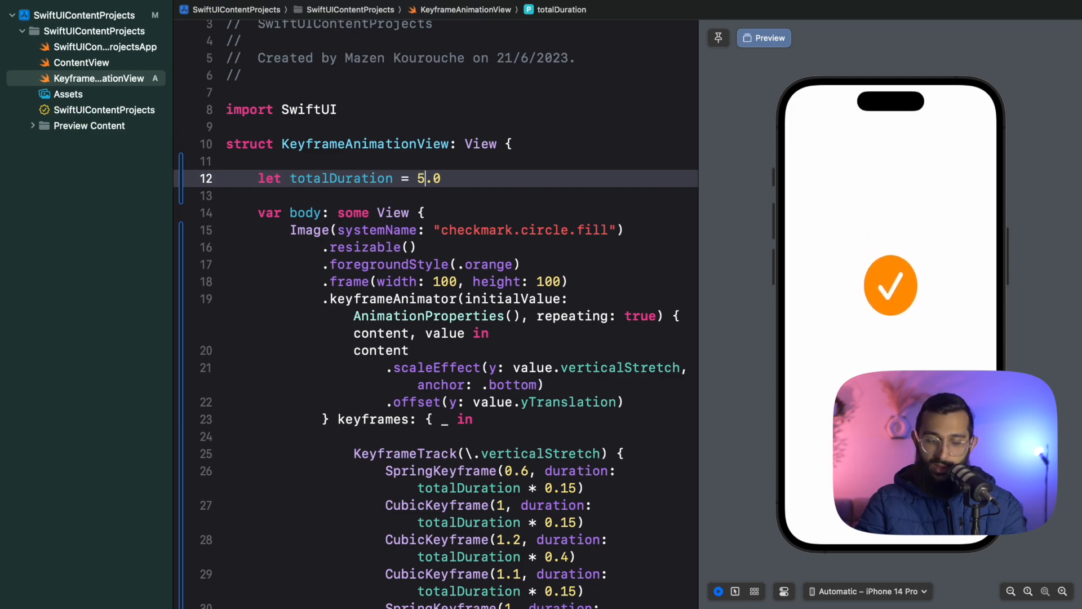
type("0.")
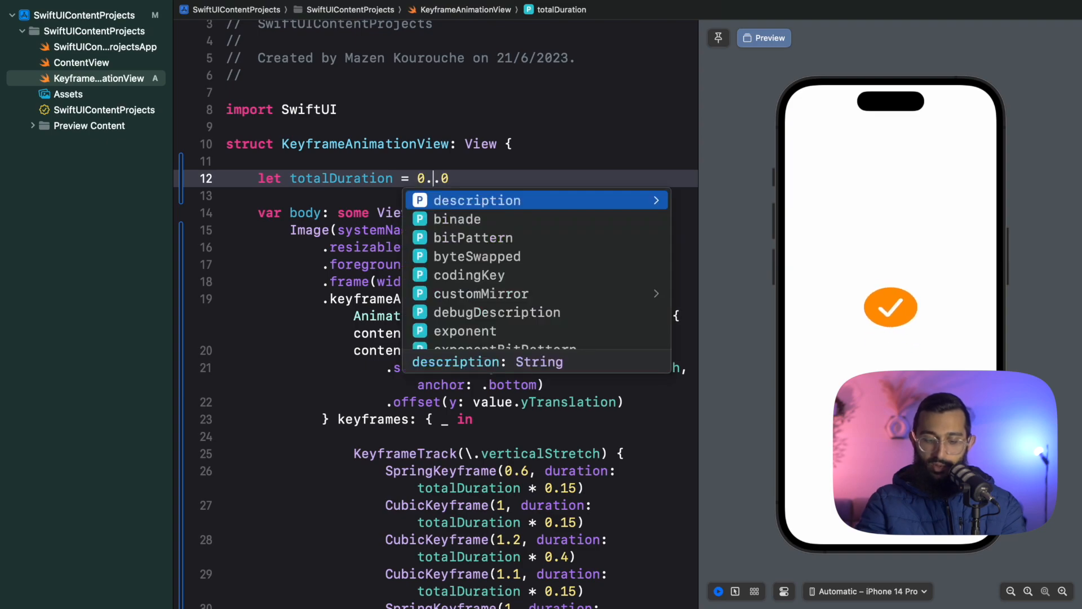